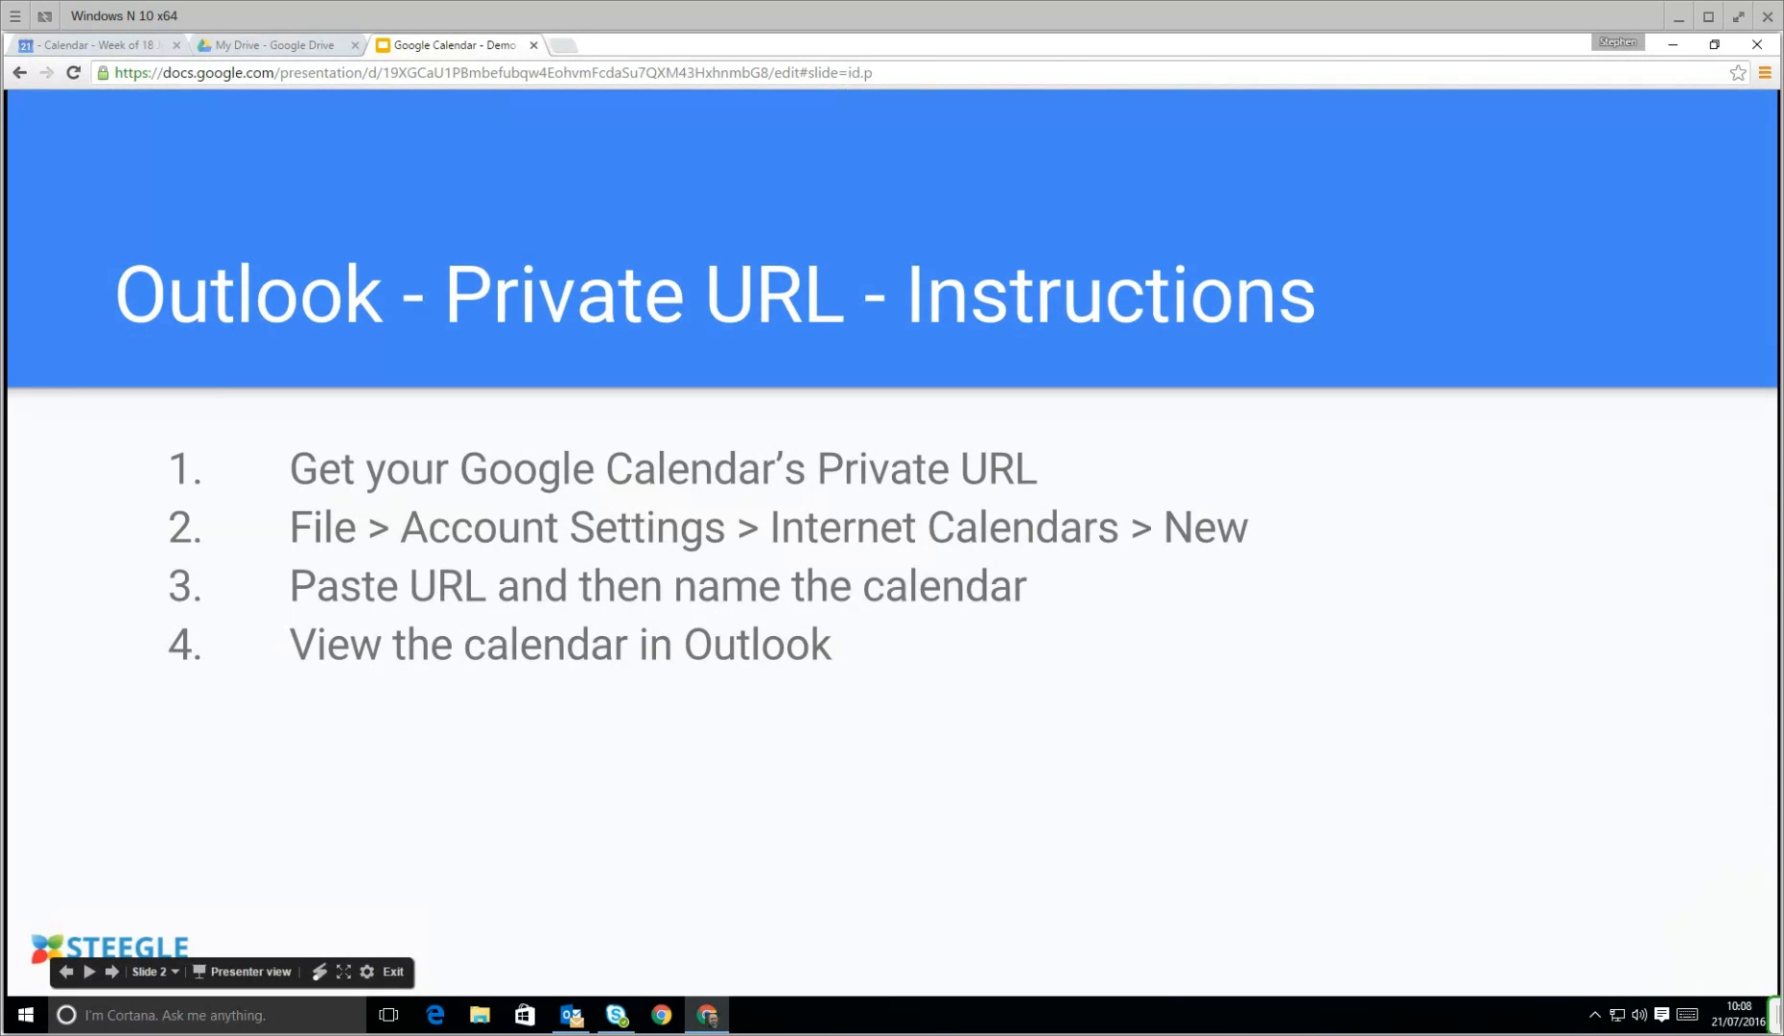
Step: Switch from the instructions slide to the Google Calendar week of 18–24 Jul 2016
{"action": "left_click", "coordinate": [97, 44]}
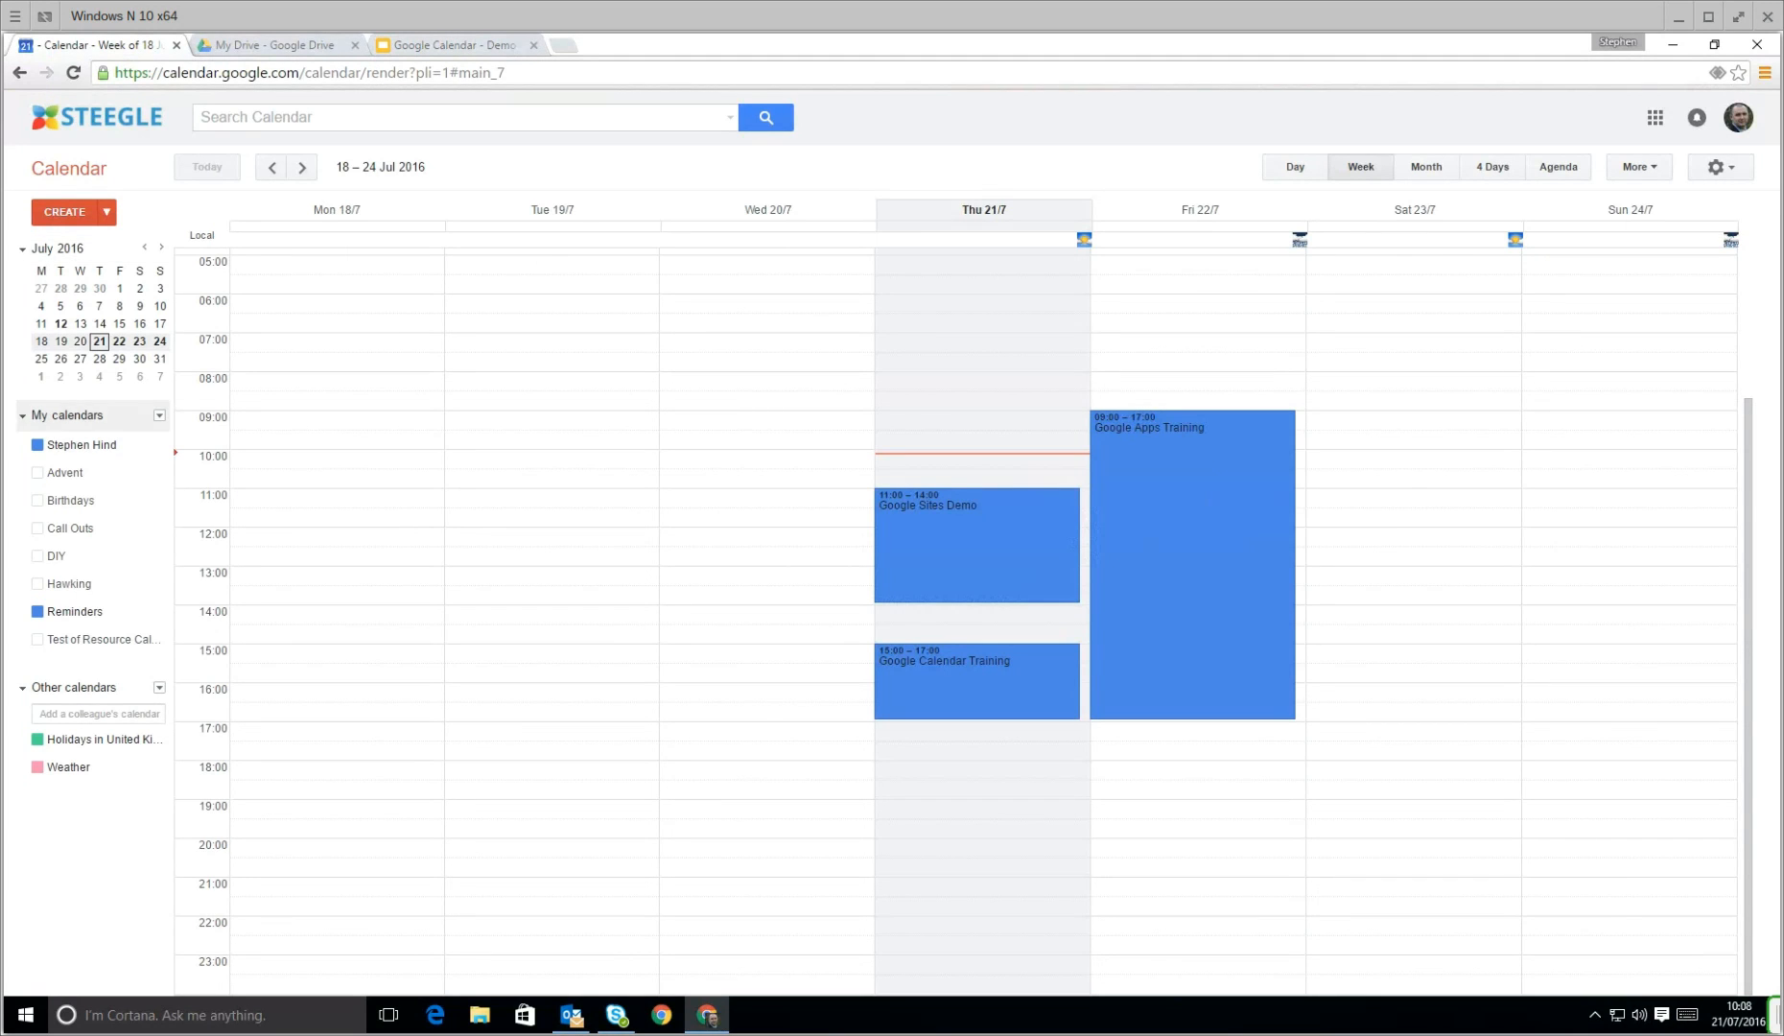
{"action": "mouse_move", "coordinate": [81, 445]}
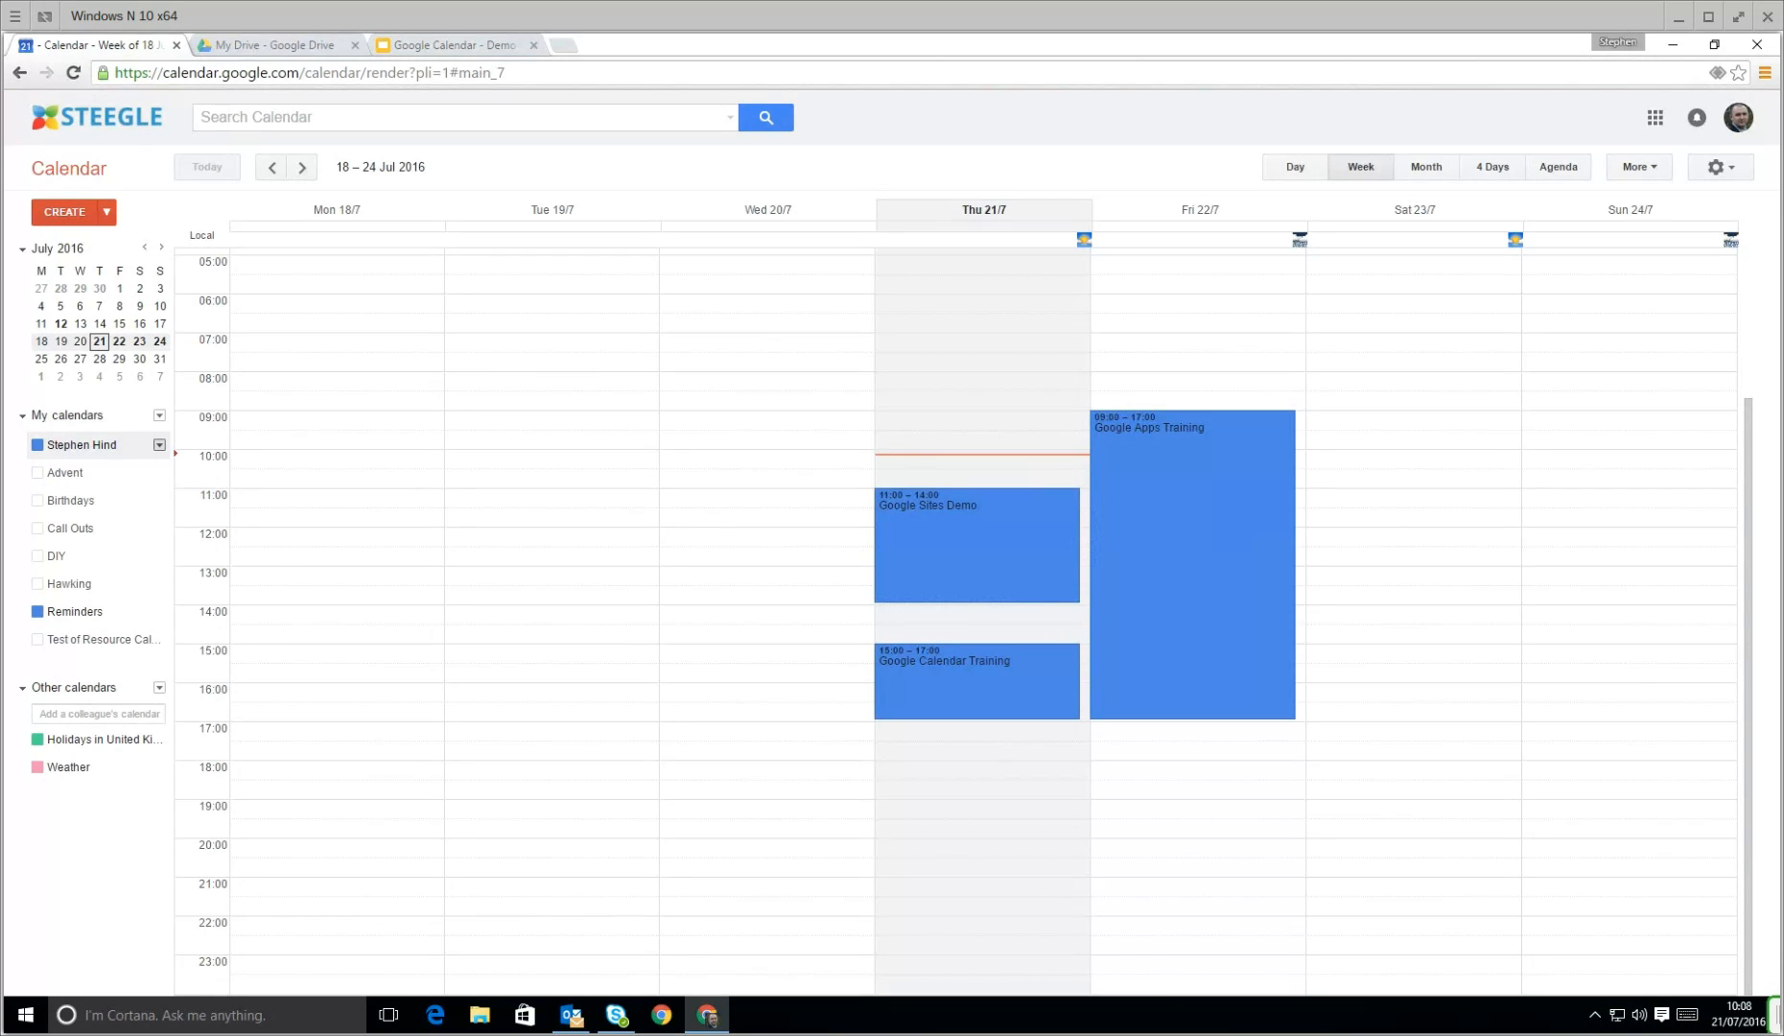
Step: Open the Stephen Hind calendar's settings and copy its private iCal address
{"action": "left_click", "coordinate": [159, 445]}
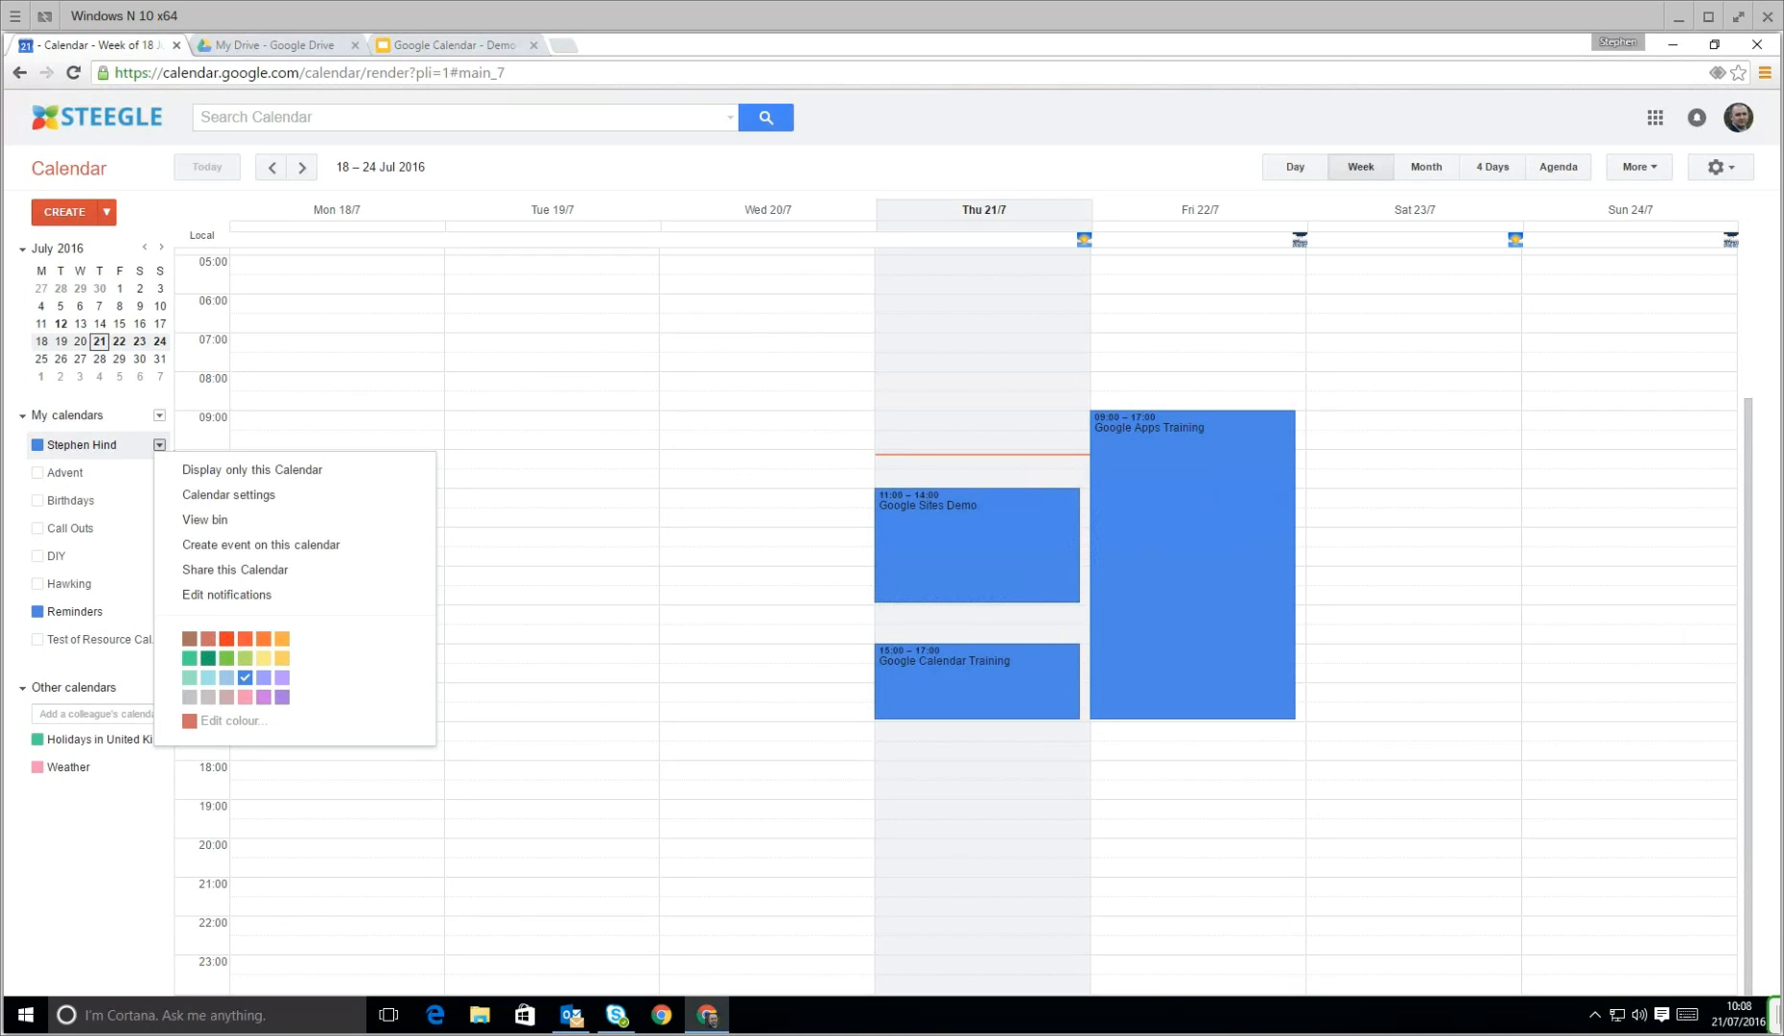
{"action": "mouse_move", "coordinate": [228, 494]}
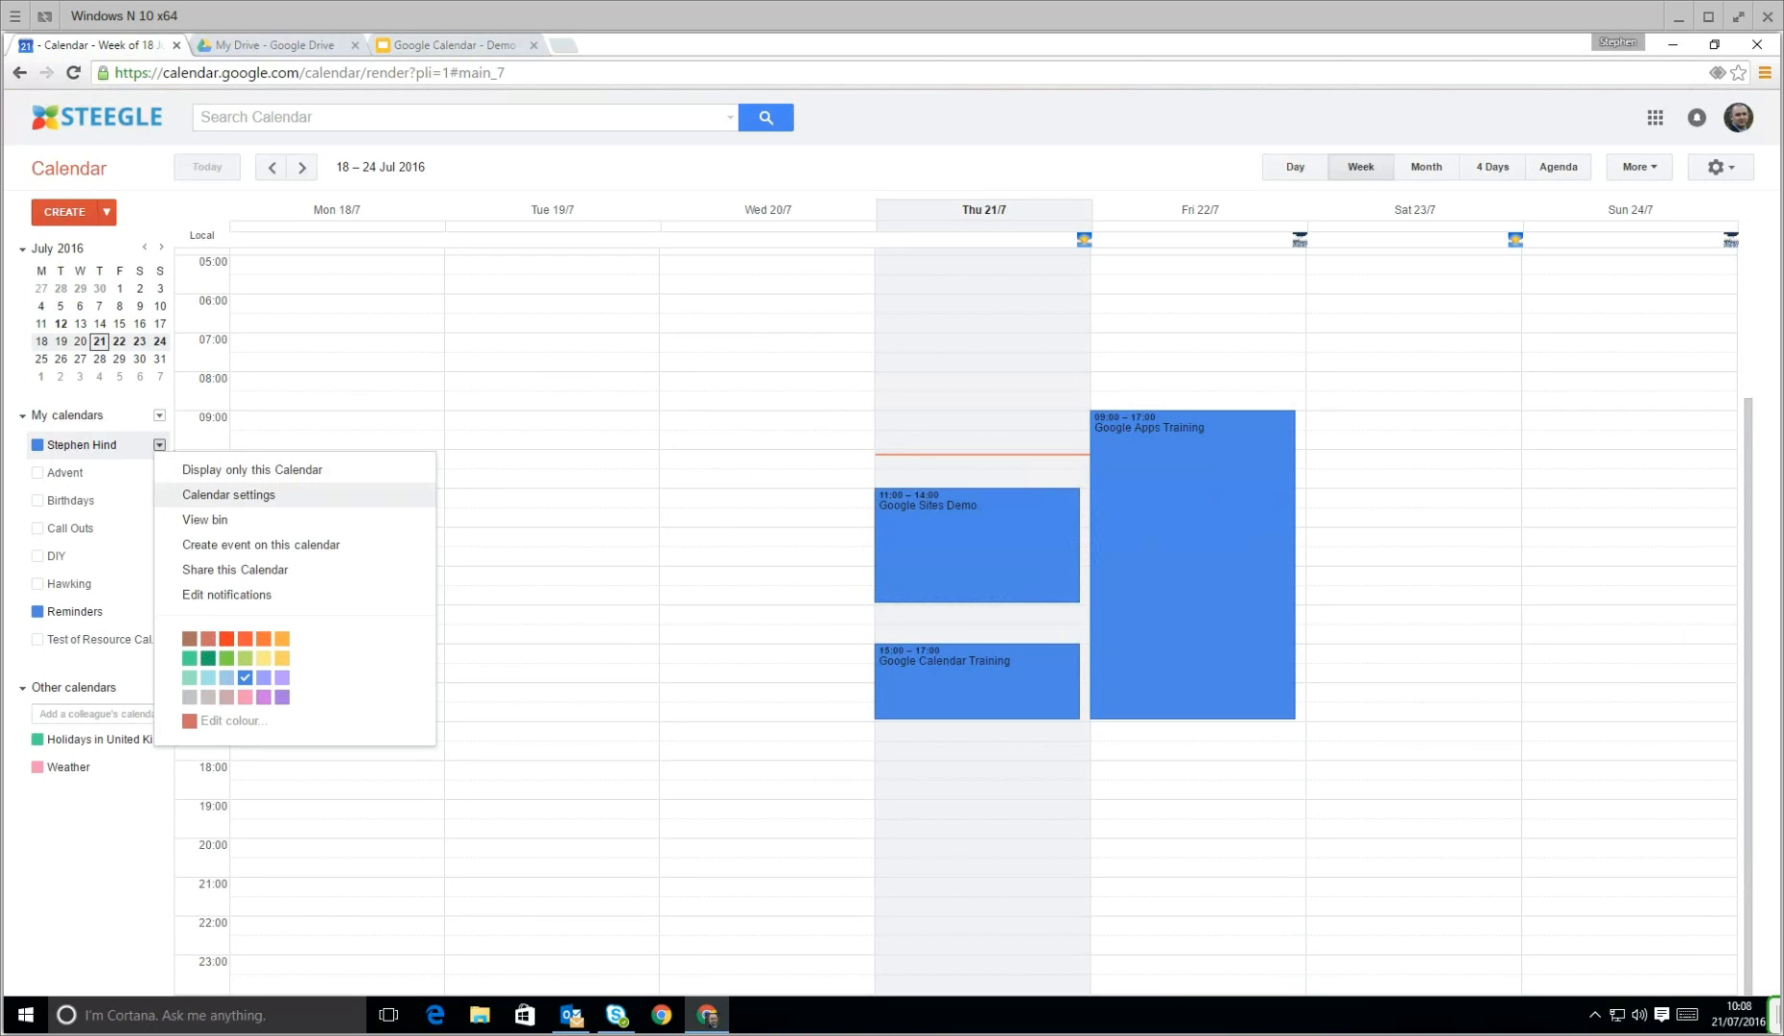
{"action": "left_click", "coordinate": [229, 494]}
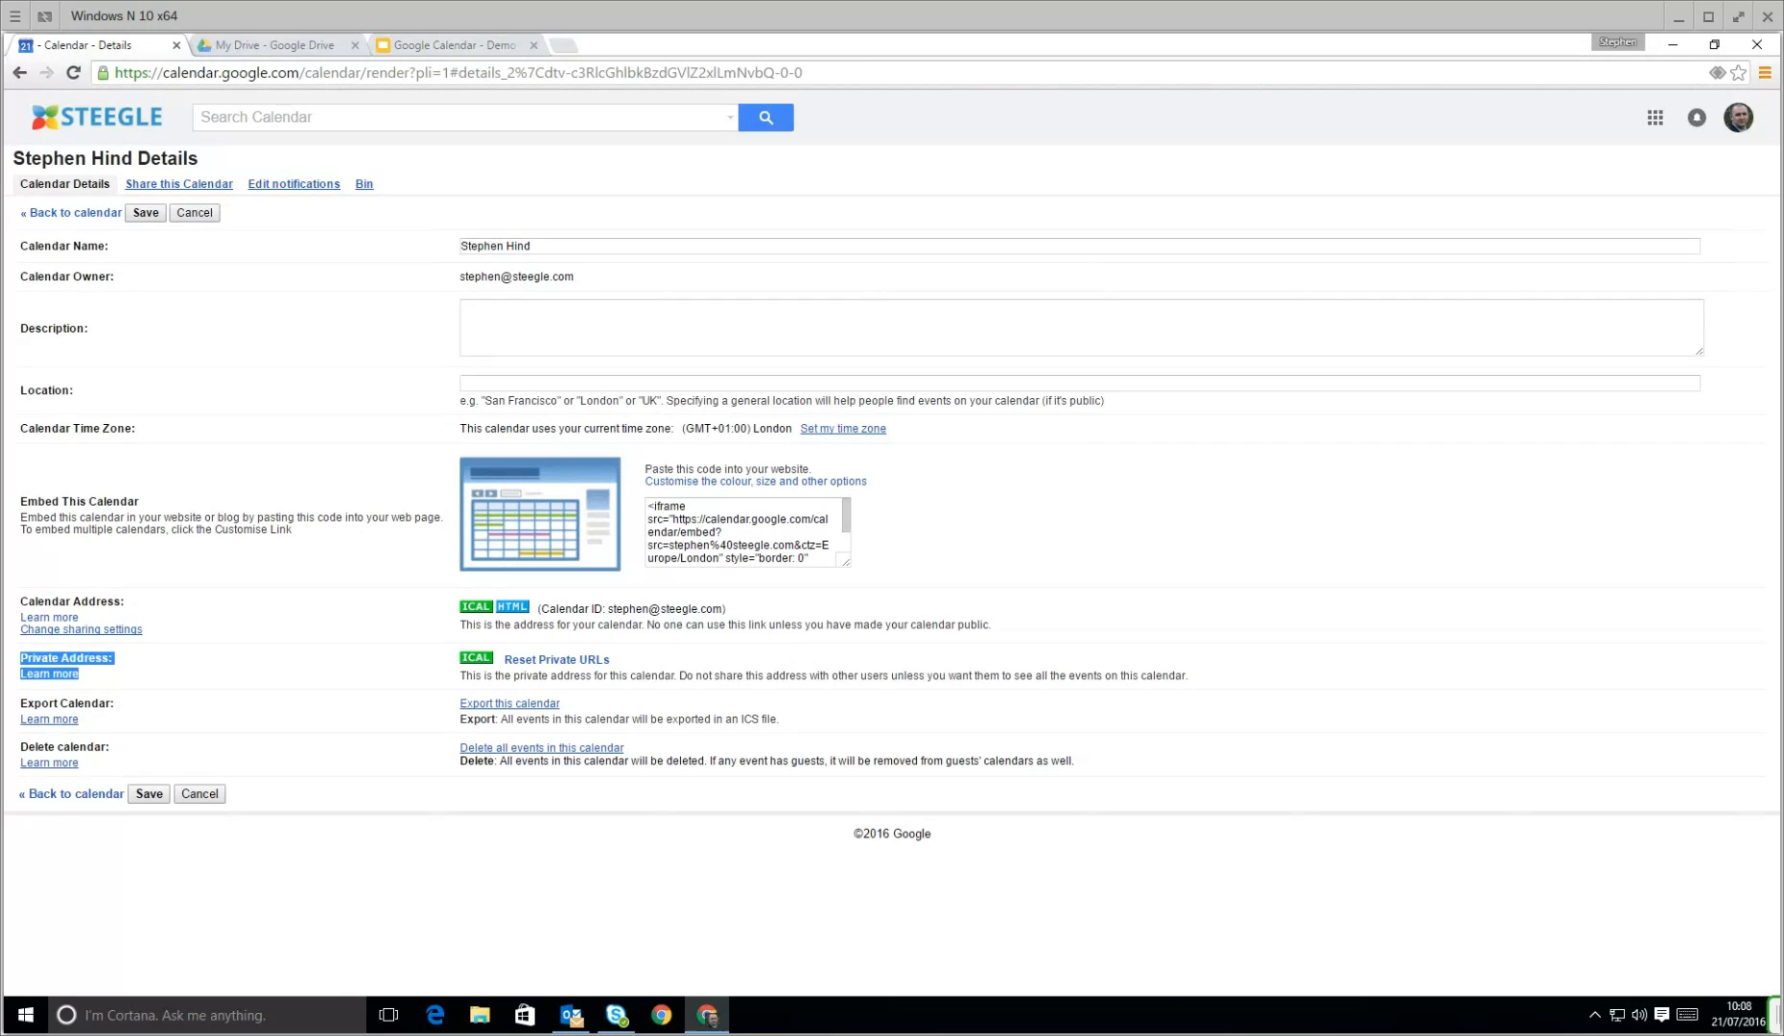
{"action": "right_click", "coordinate": [476, 659]}
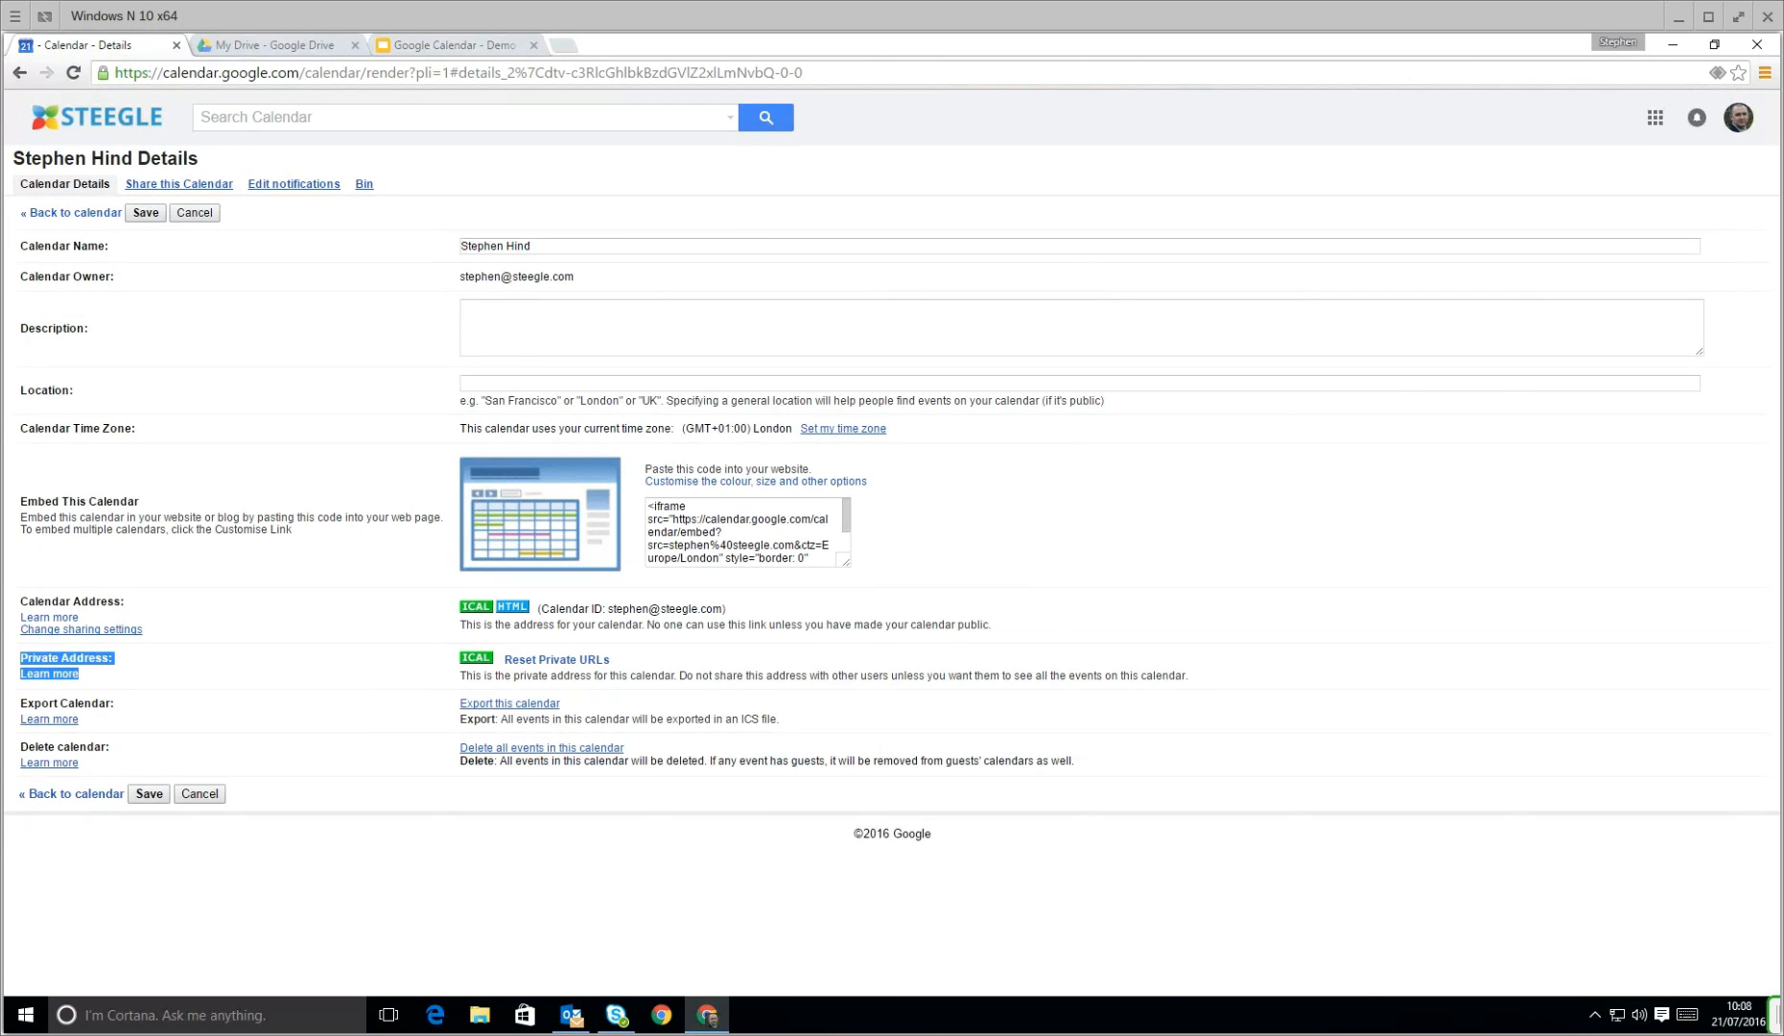
{"action": "mouse_move", "coordinate": [474, 660]}
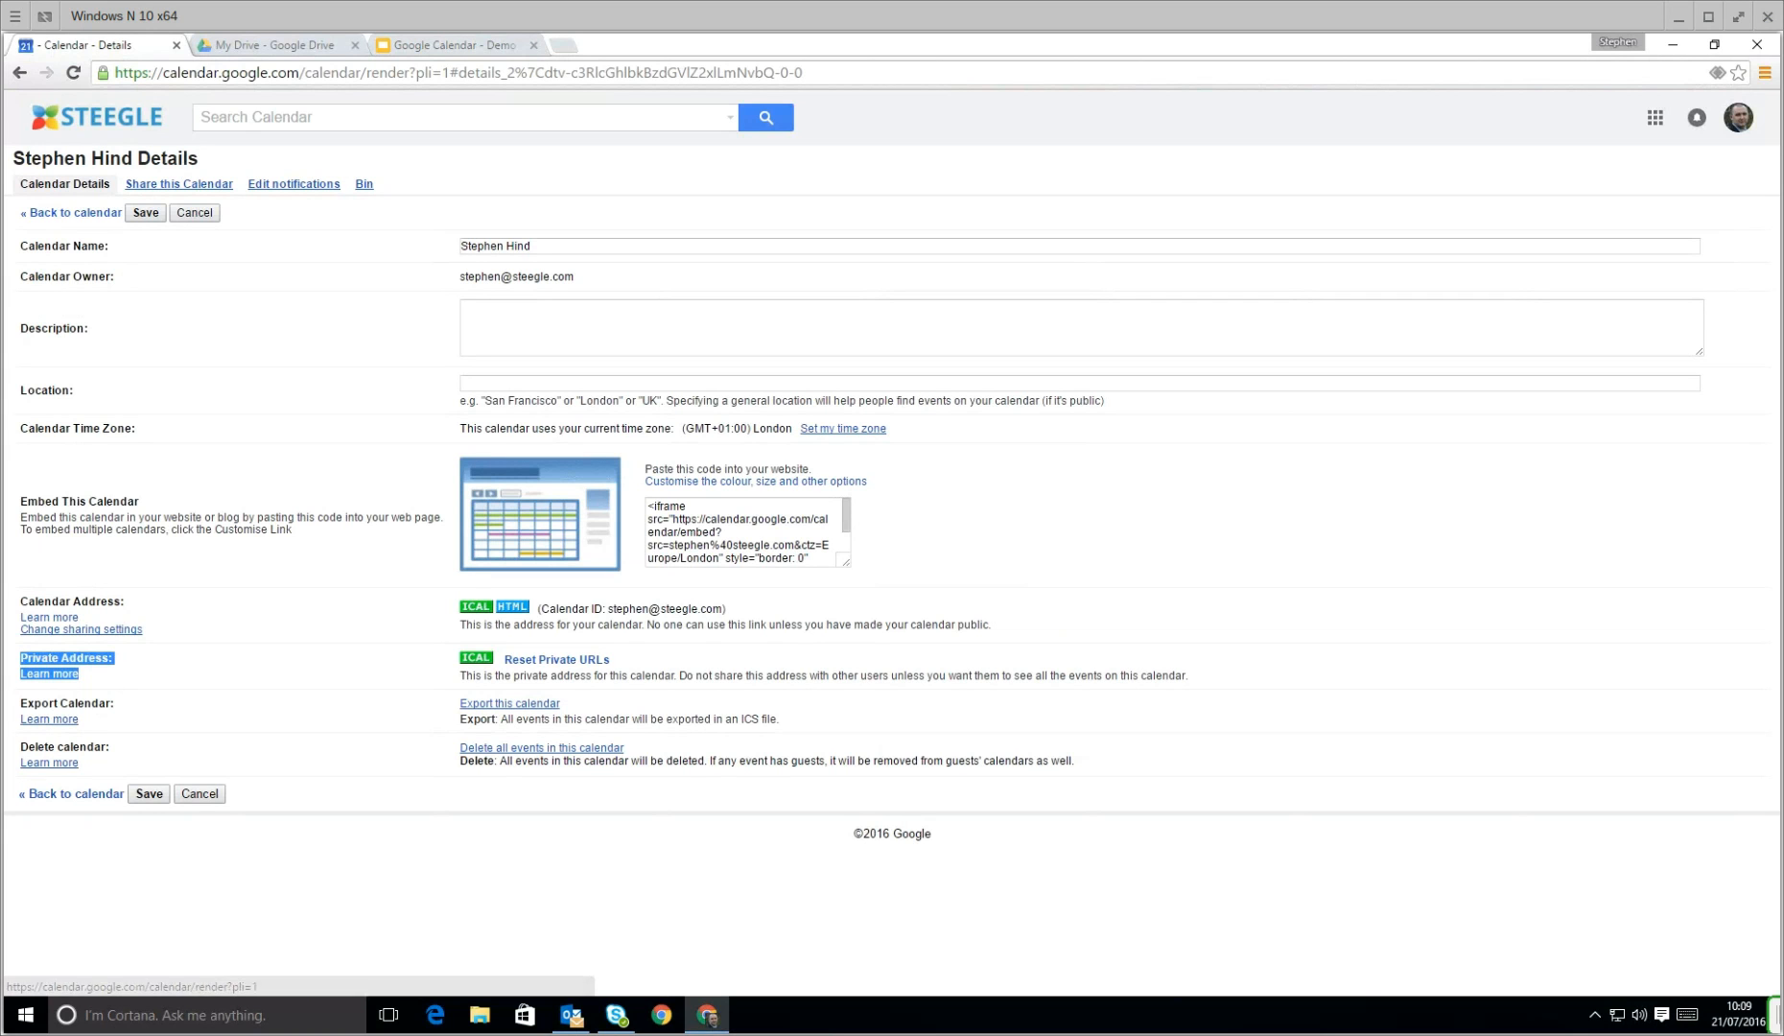
Step: Switch to Outlook and open File > Account Settings > Account Settings
{"action": "left_click", "coordinate": [570, 1014]}
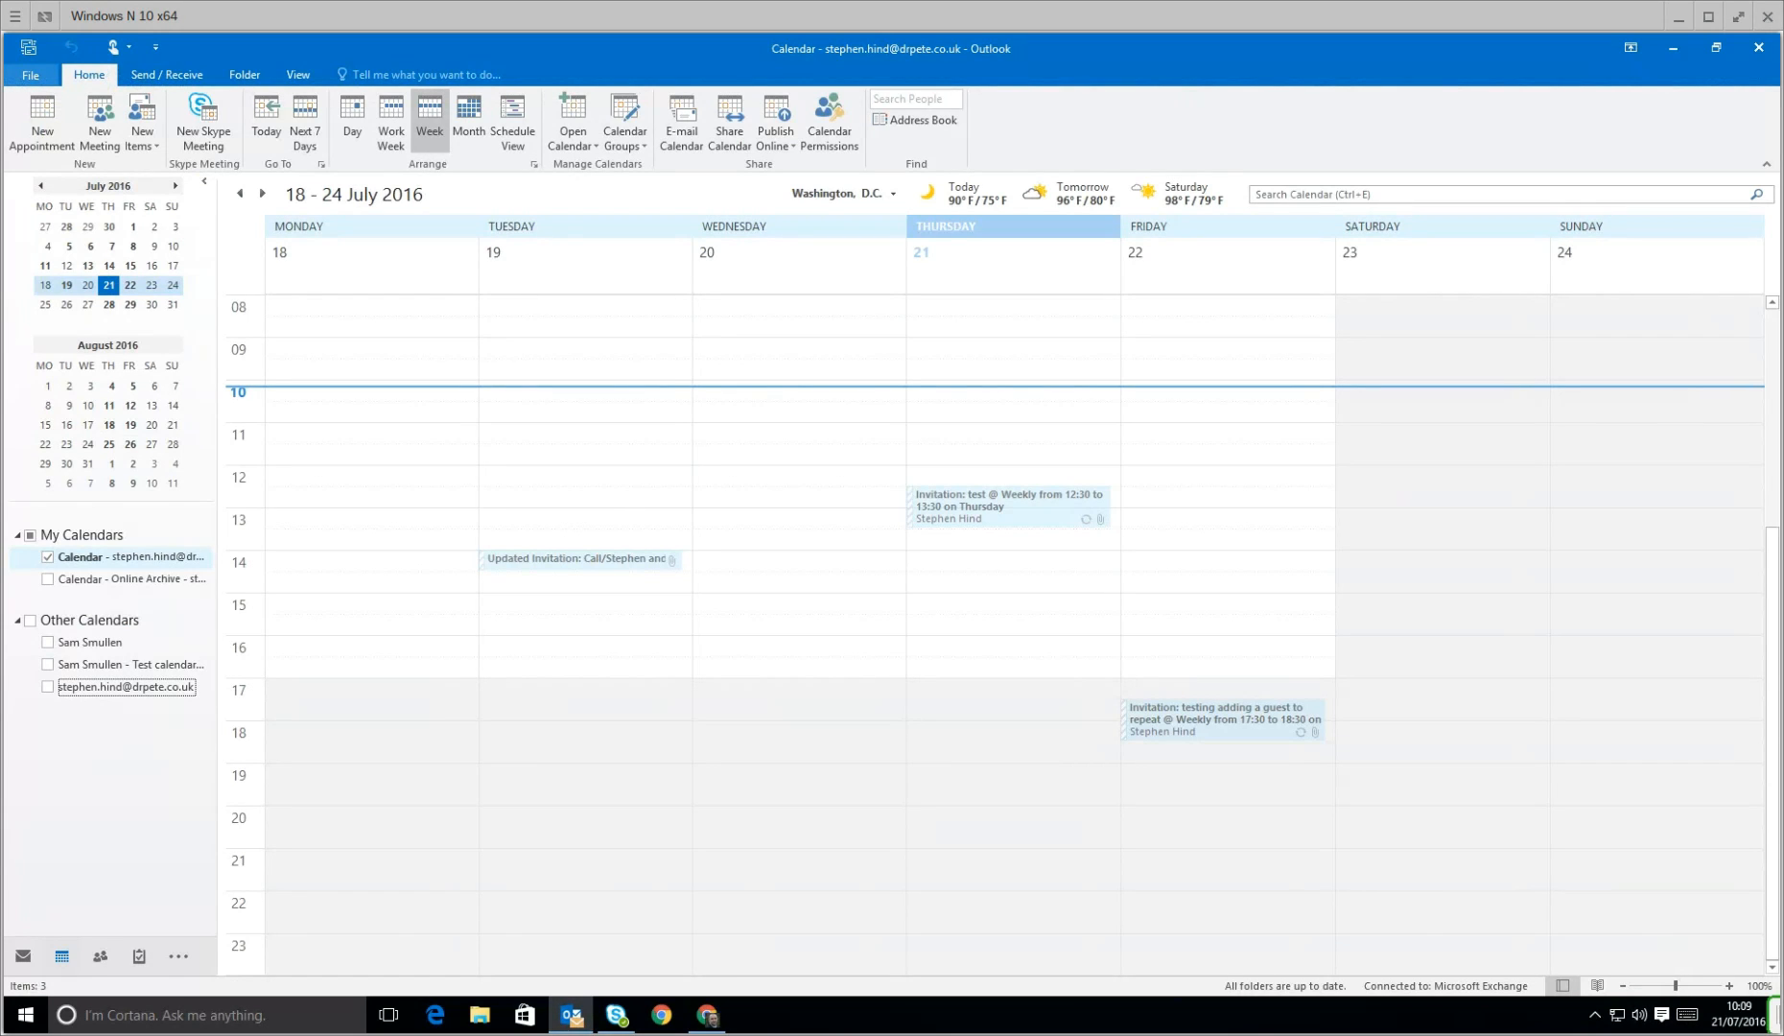
{"action": "left_click", "coordinate": [29, 74]}
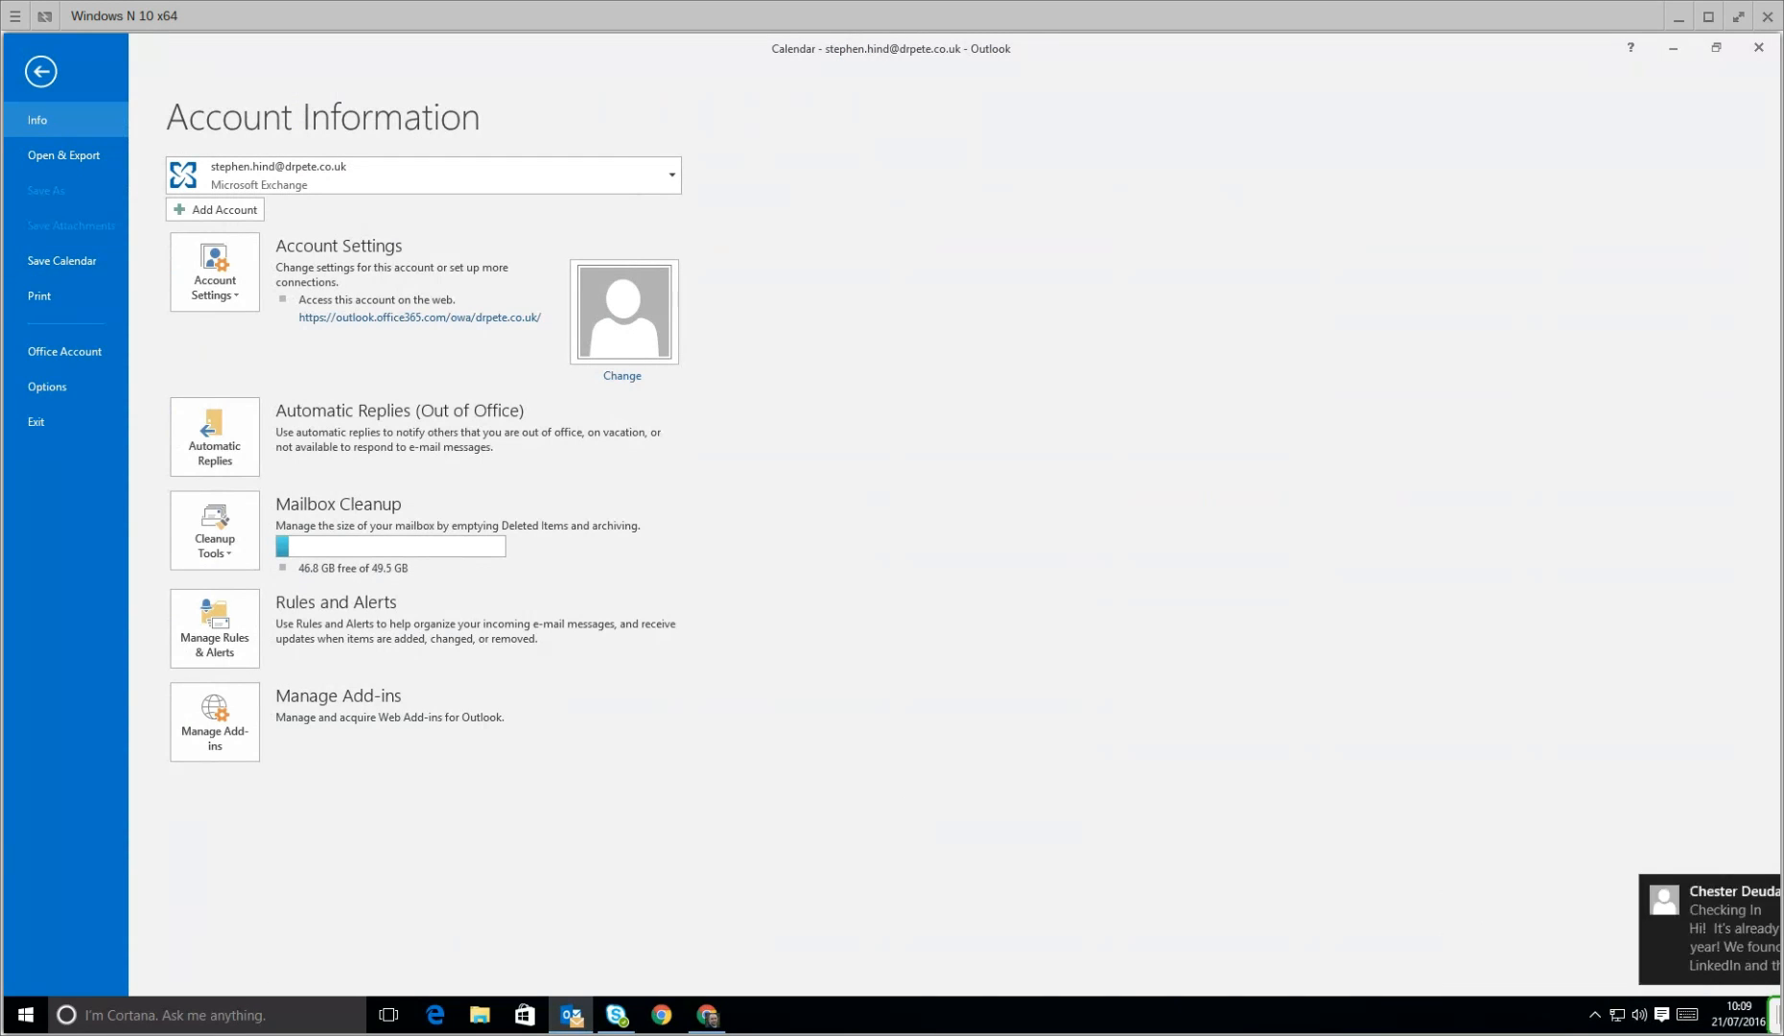
{"action": "left_click", "coordinate": [213, 271]}
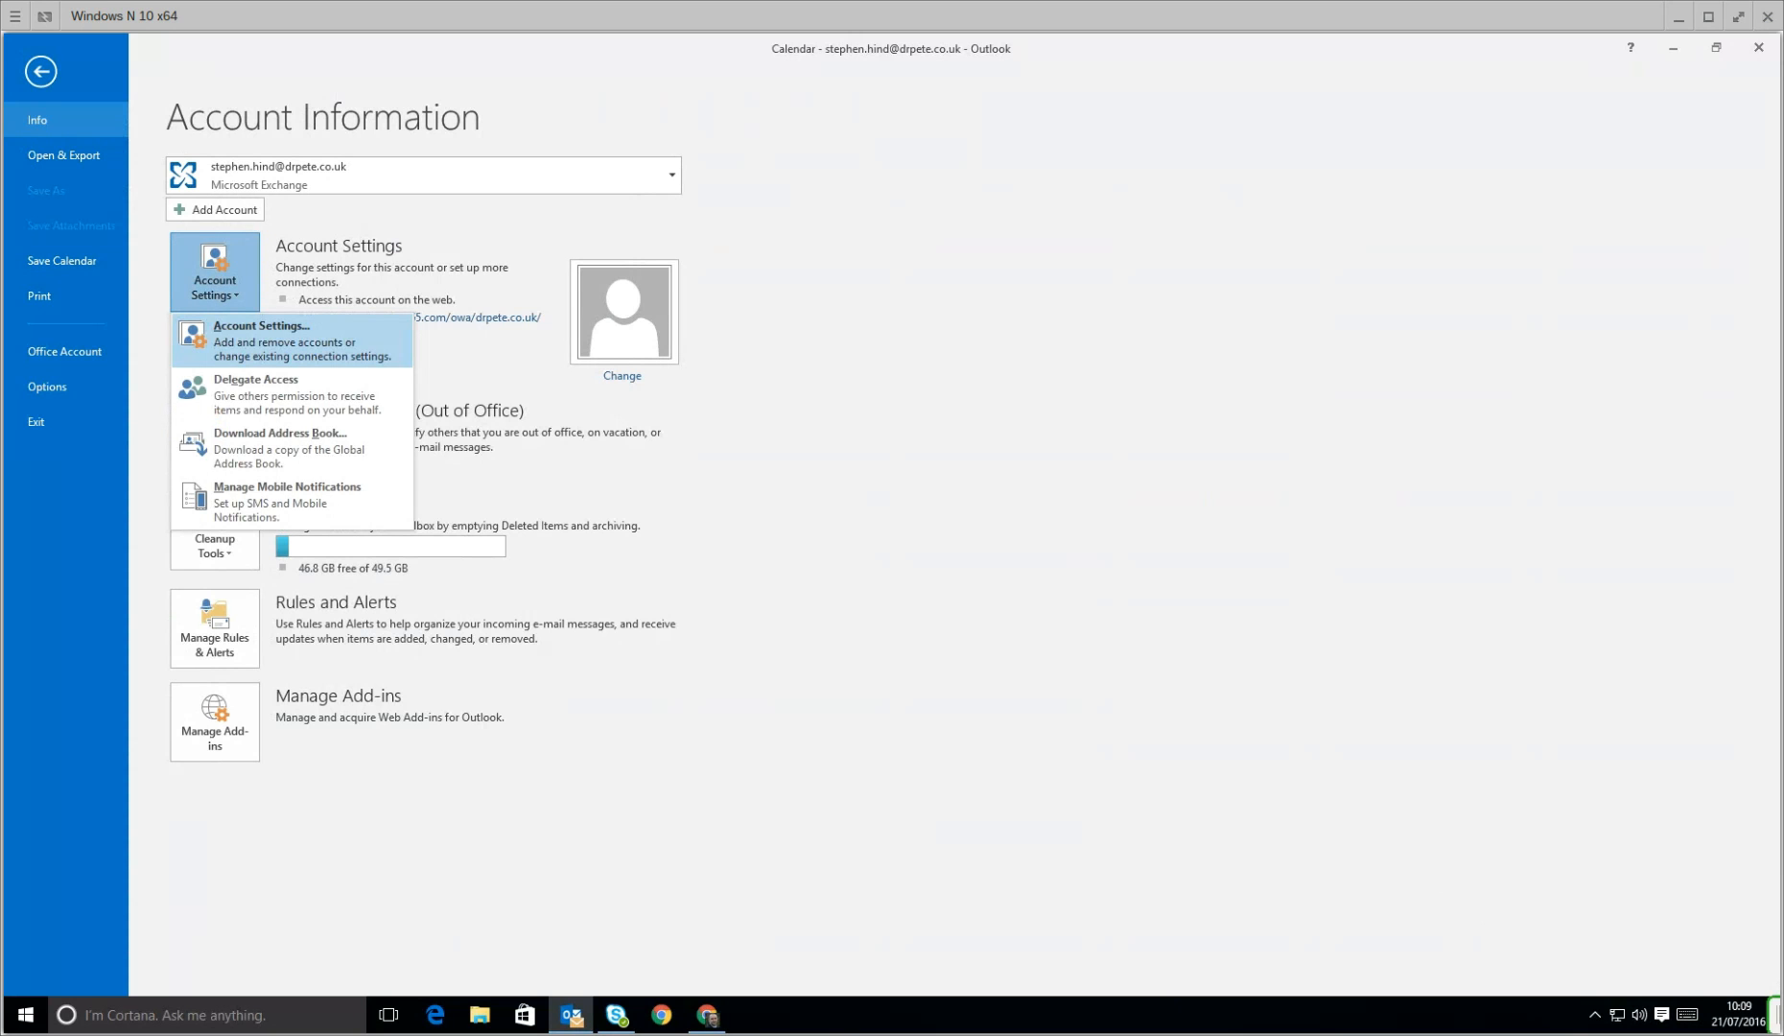
{"action": "left_click", "coordinate": [261, 325]}
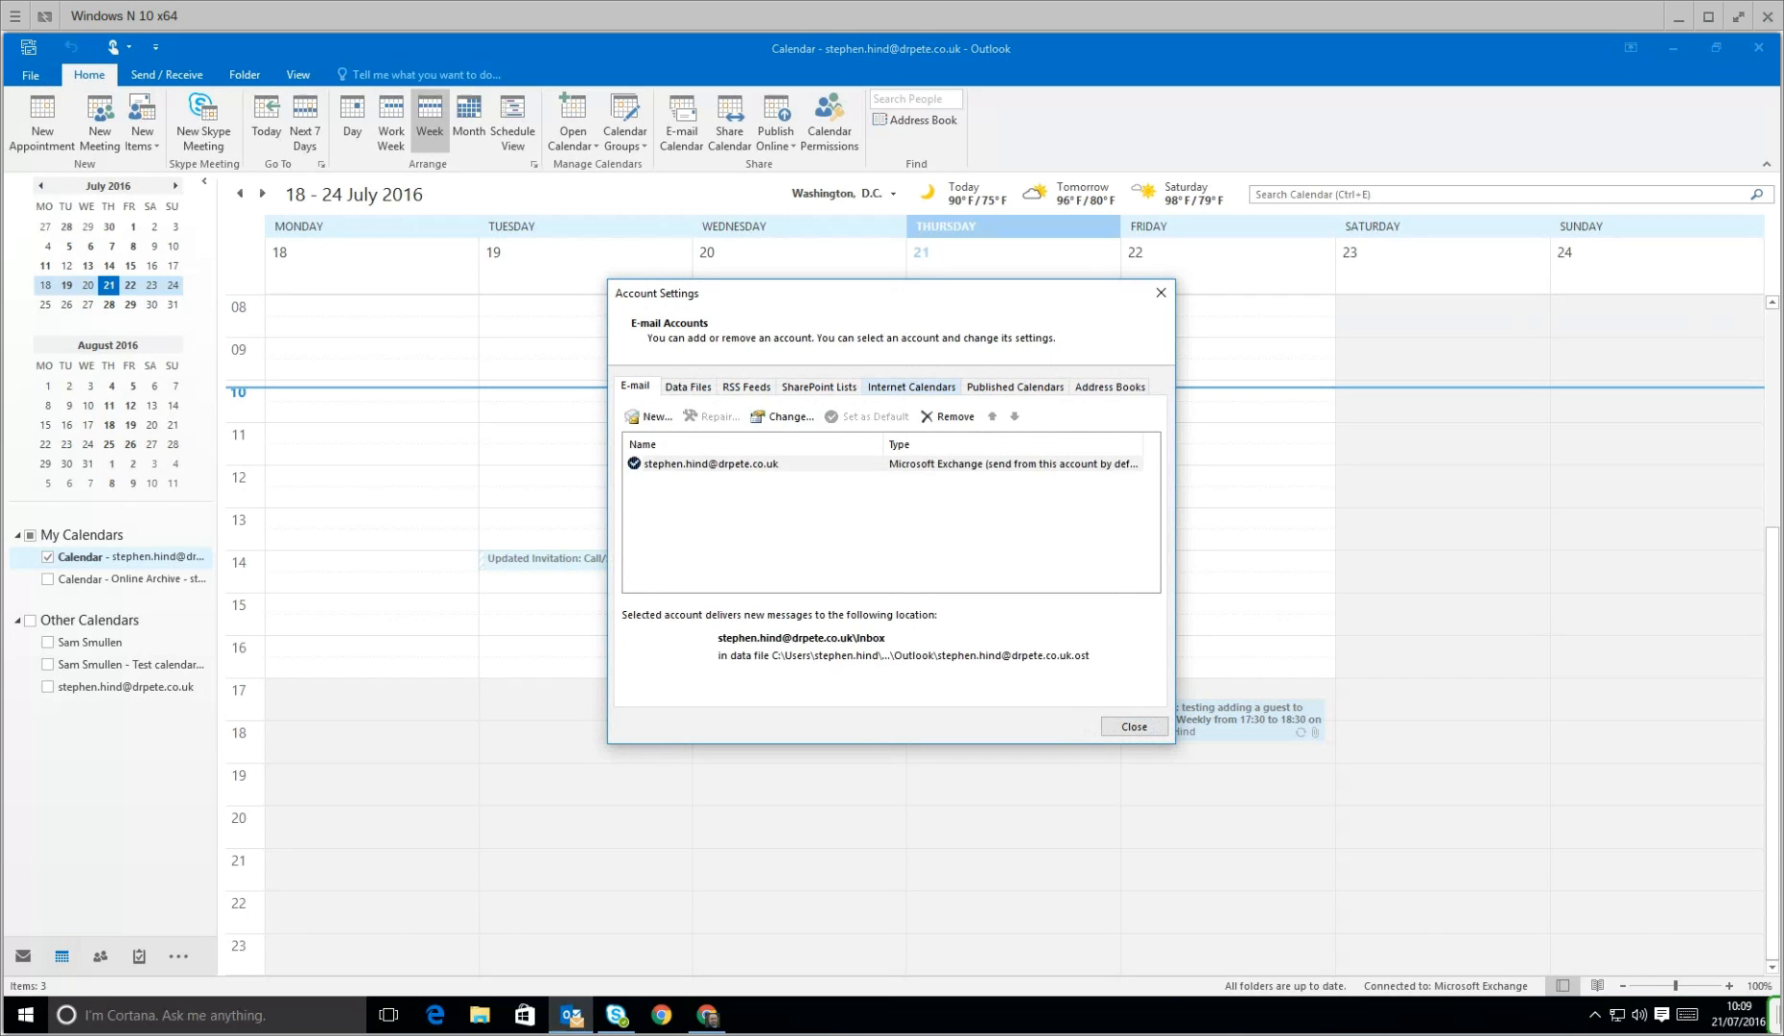
Step: Add a new internet calendar on the Internet Calendars tab using the pasted private basic.ics URL
{"action": "left_click", "coordinate": [910, 386]}
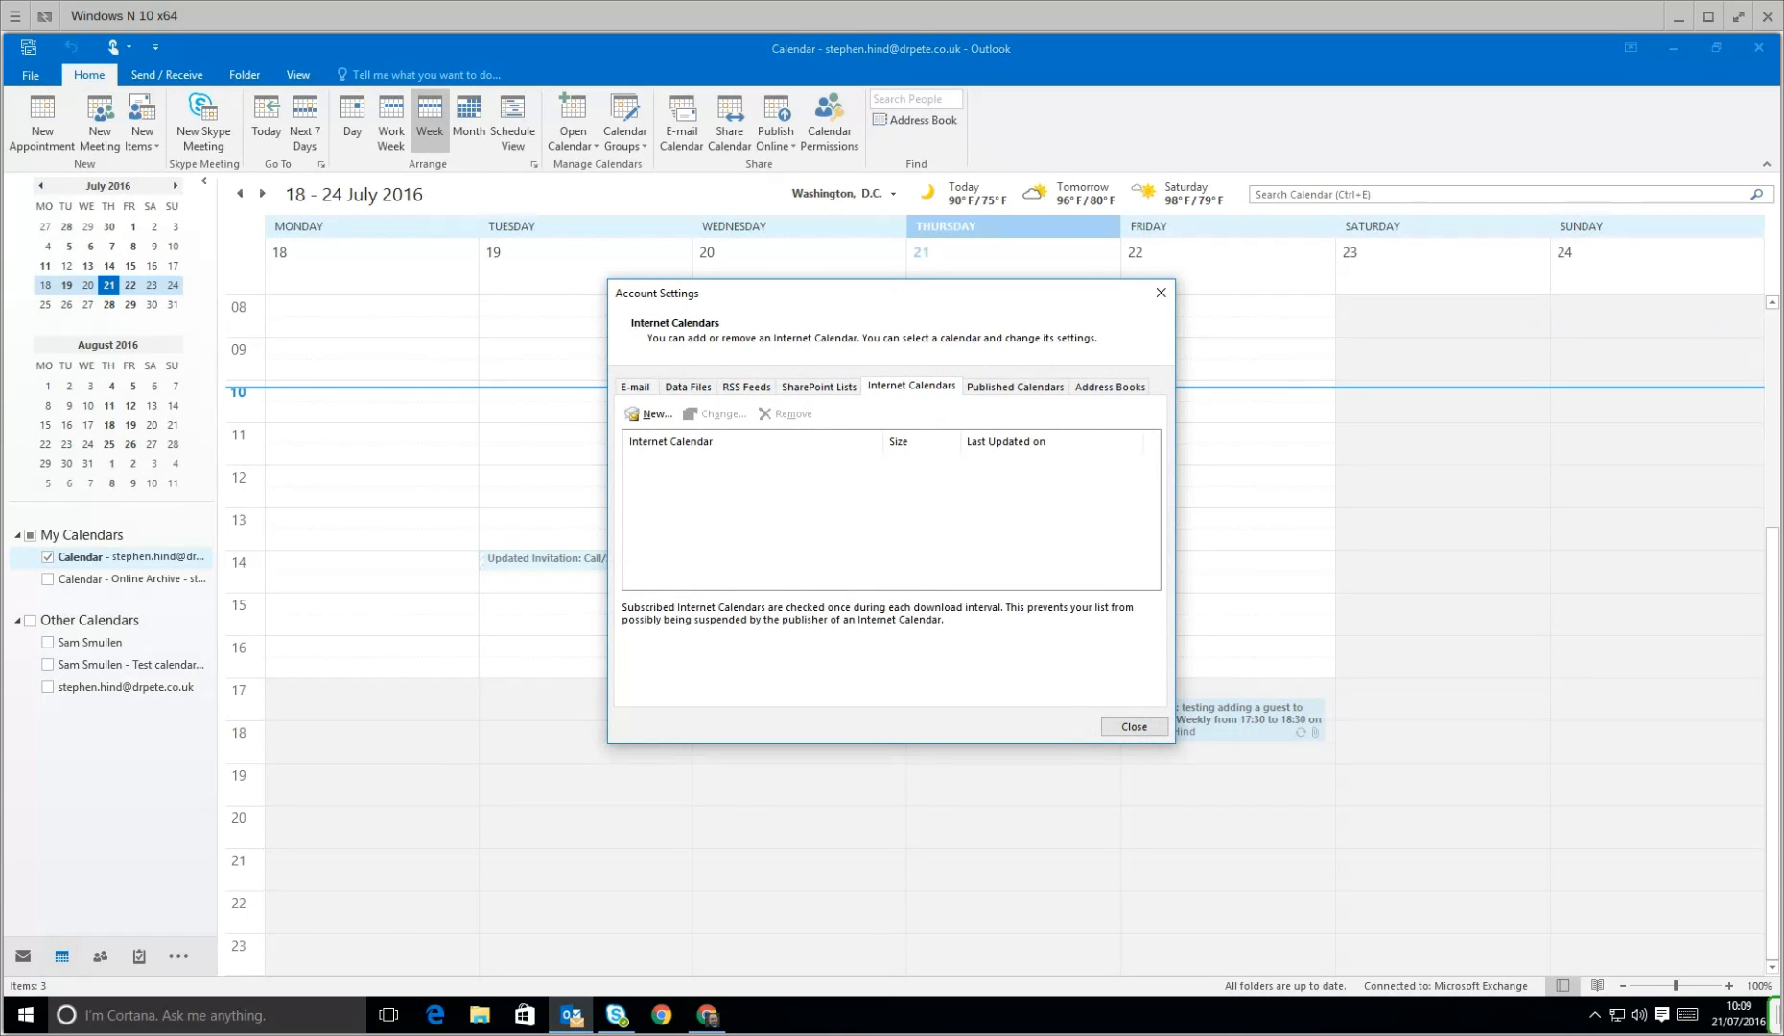
{"action": "left_click", "coordinate": [655, 414]}
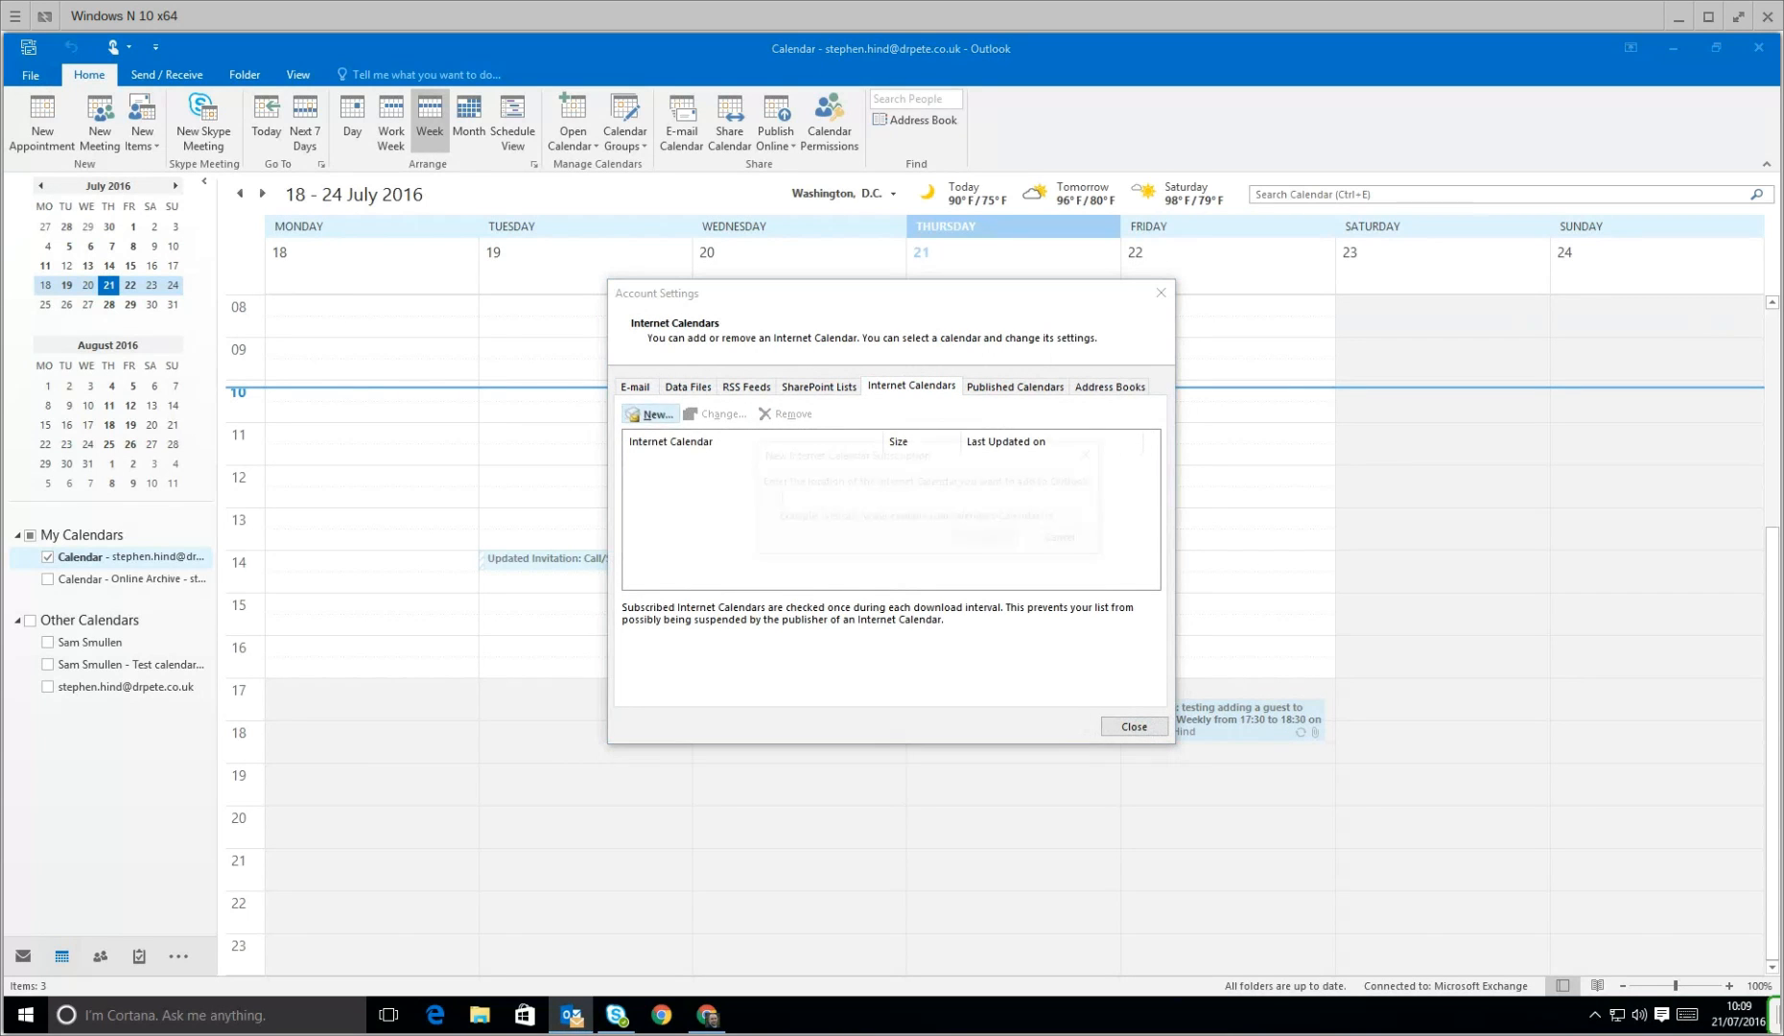
{"action": "left_click", "coordinate": [655, 414]}
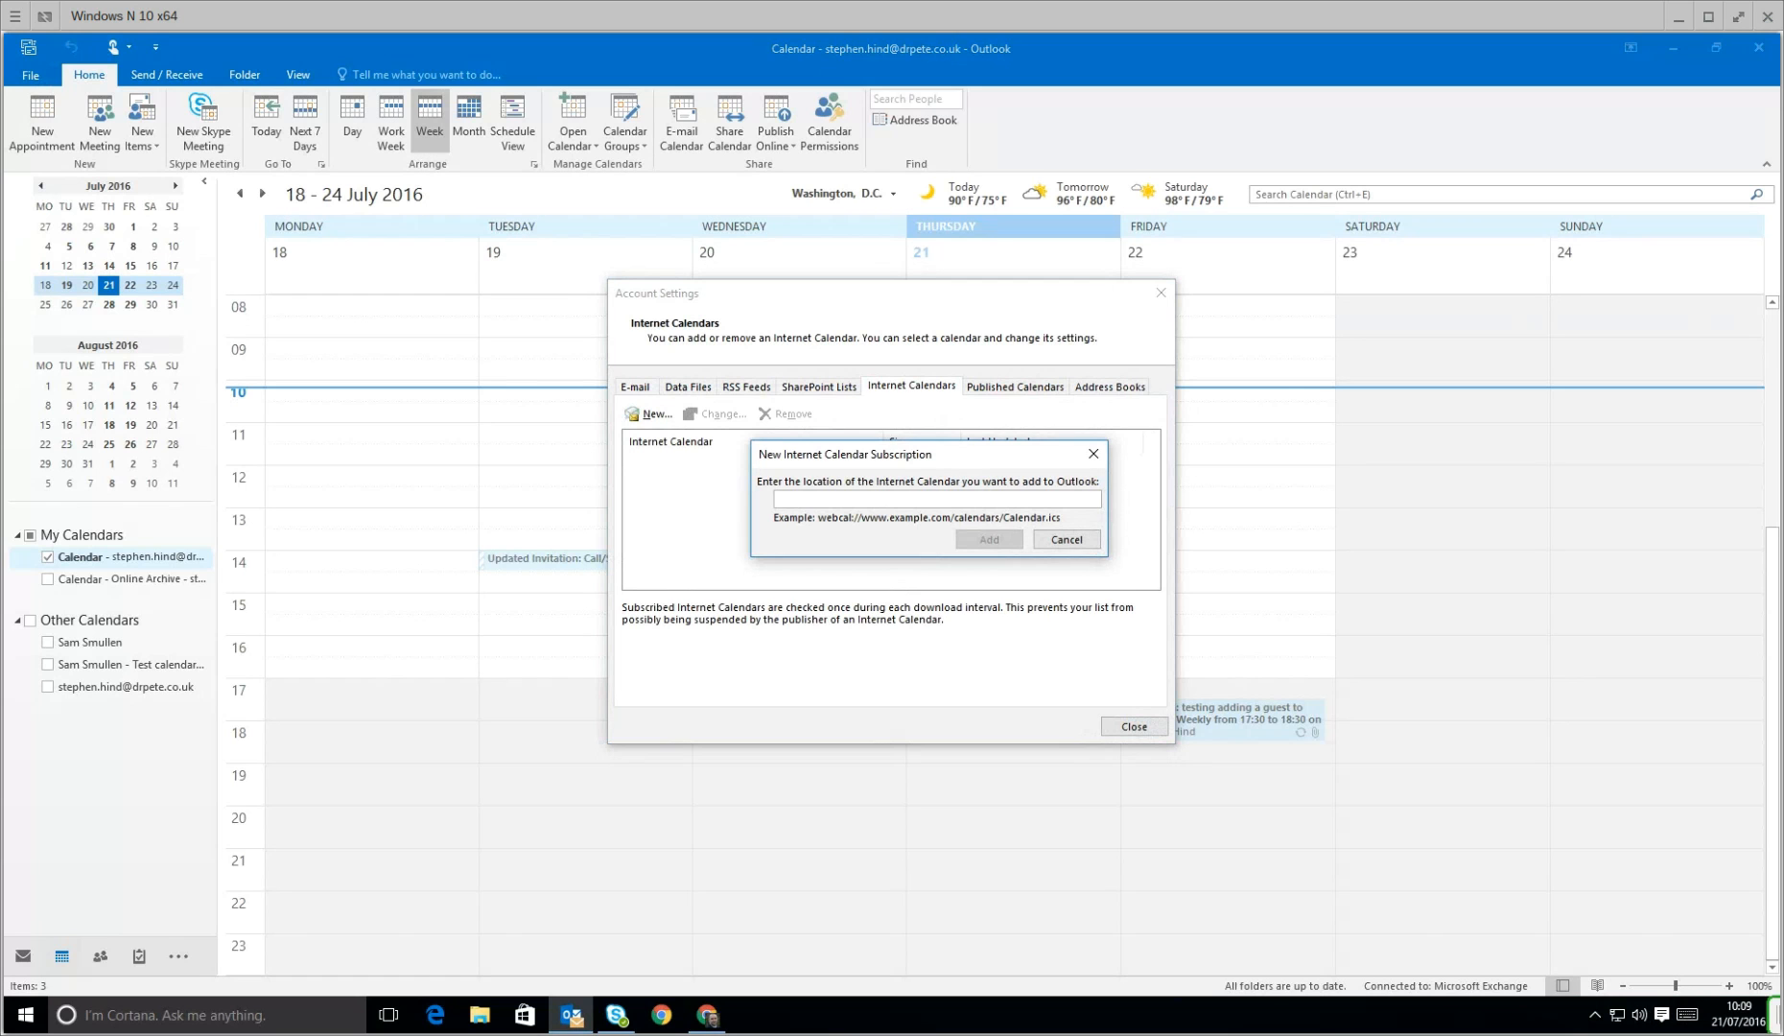
{"action": "type", "text": "0steegle.com/private-6be58909d68f10c39634dc9e69d4a778/basic.ics"}
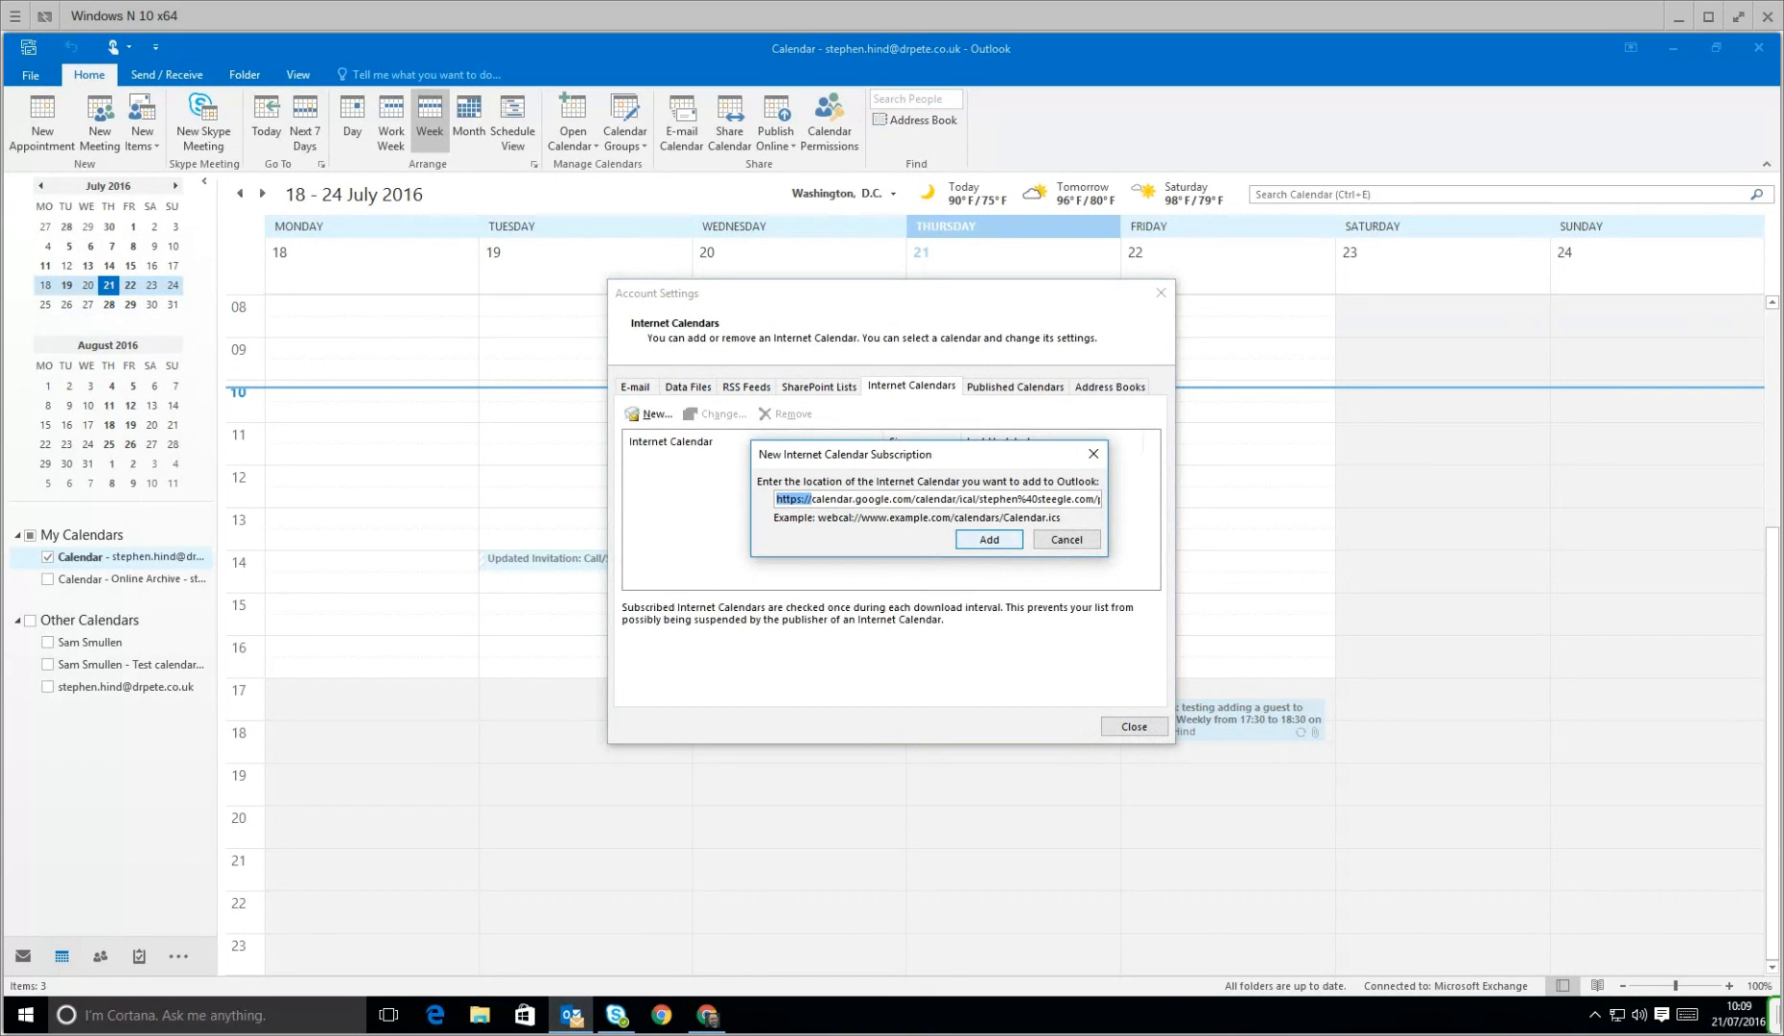
{"action": "left_click", "coordinate": [986, 540]}
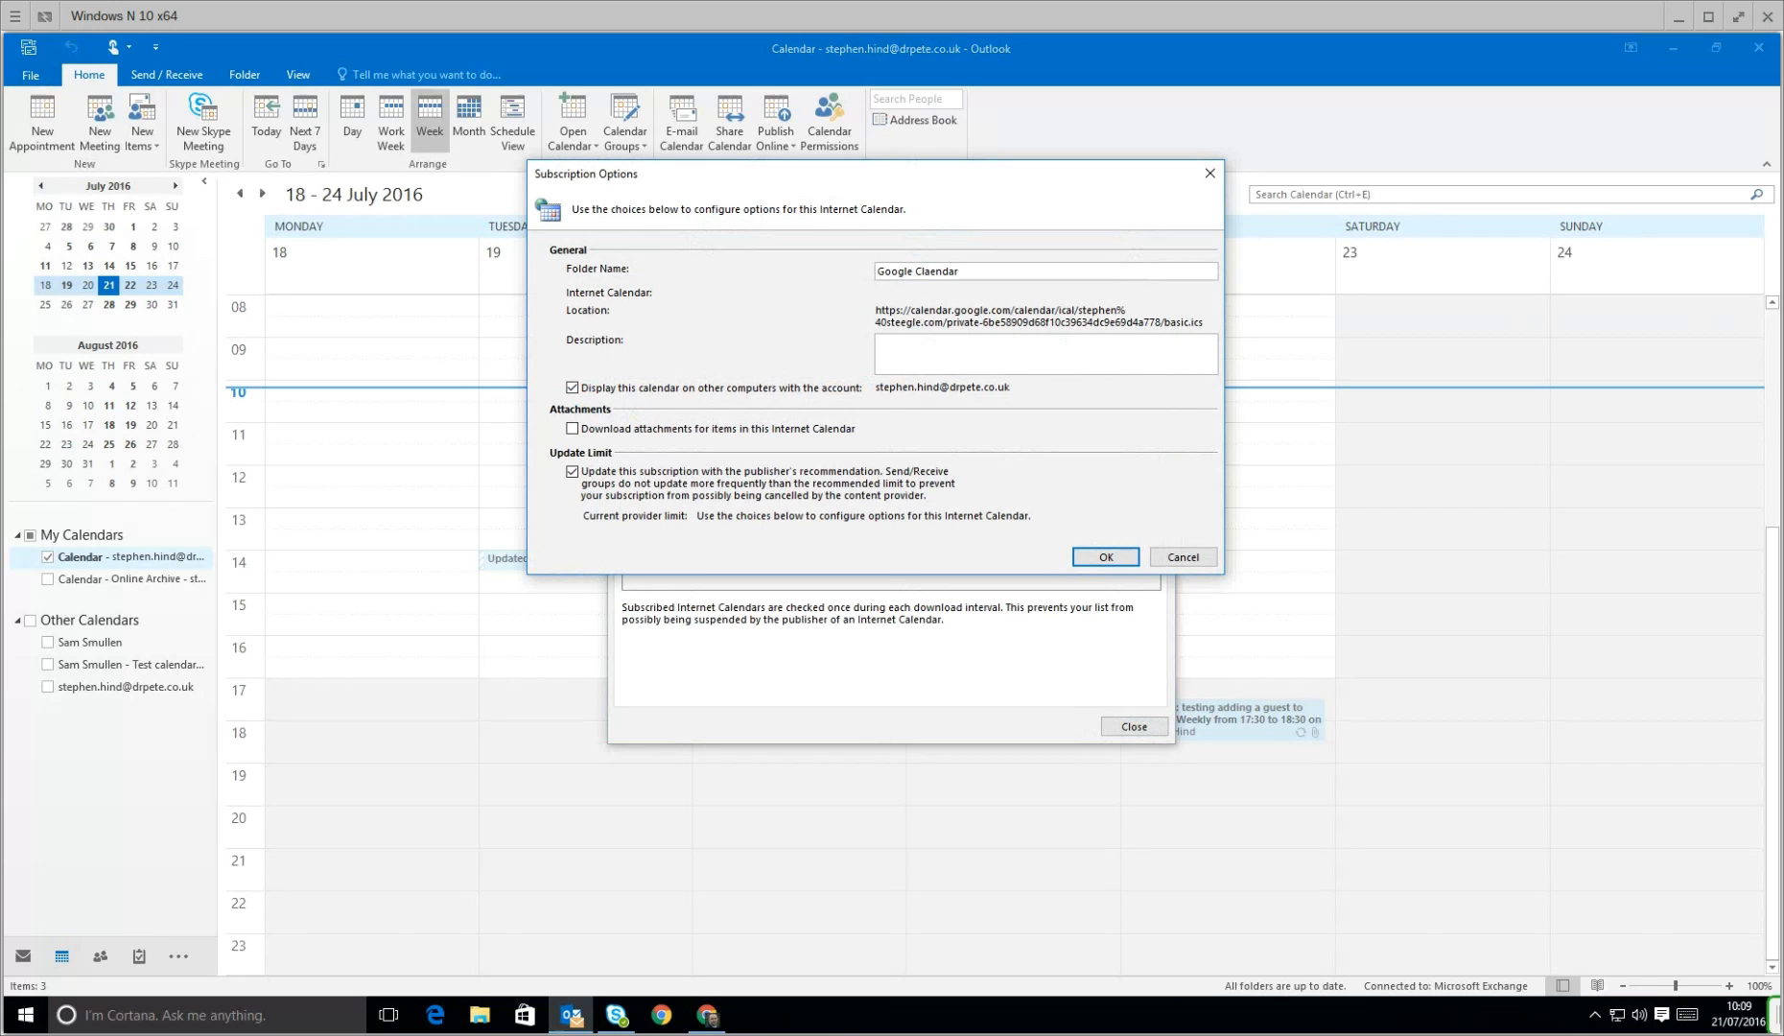
Step: Confirm the subscription options, close Account Settings, and tick Google Claendar under Other Calendars
{"action": "left_click", "coordinate": [1103, 556]}
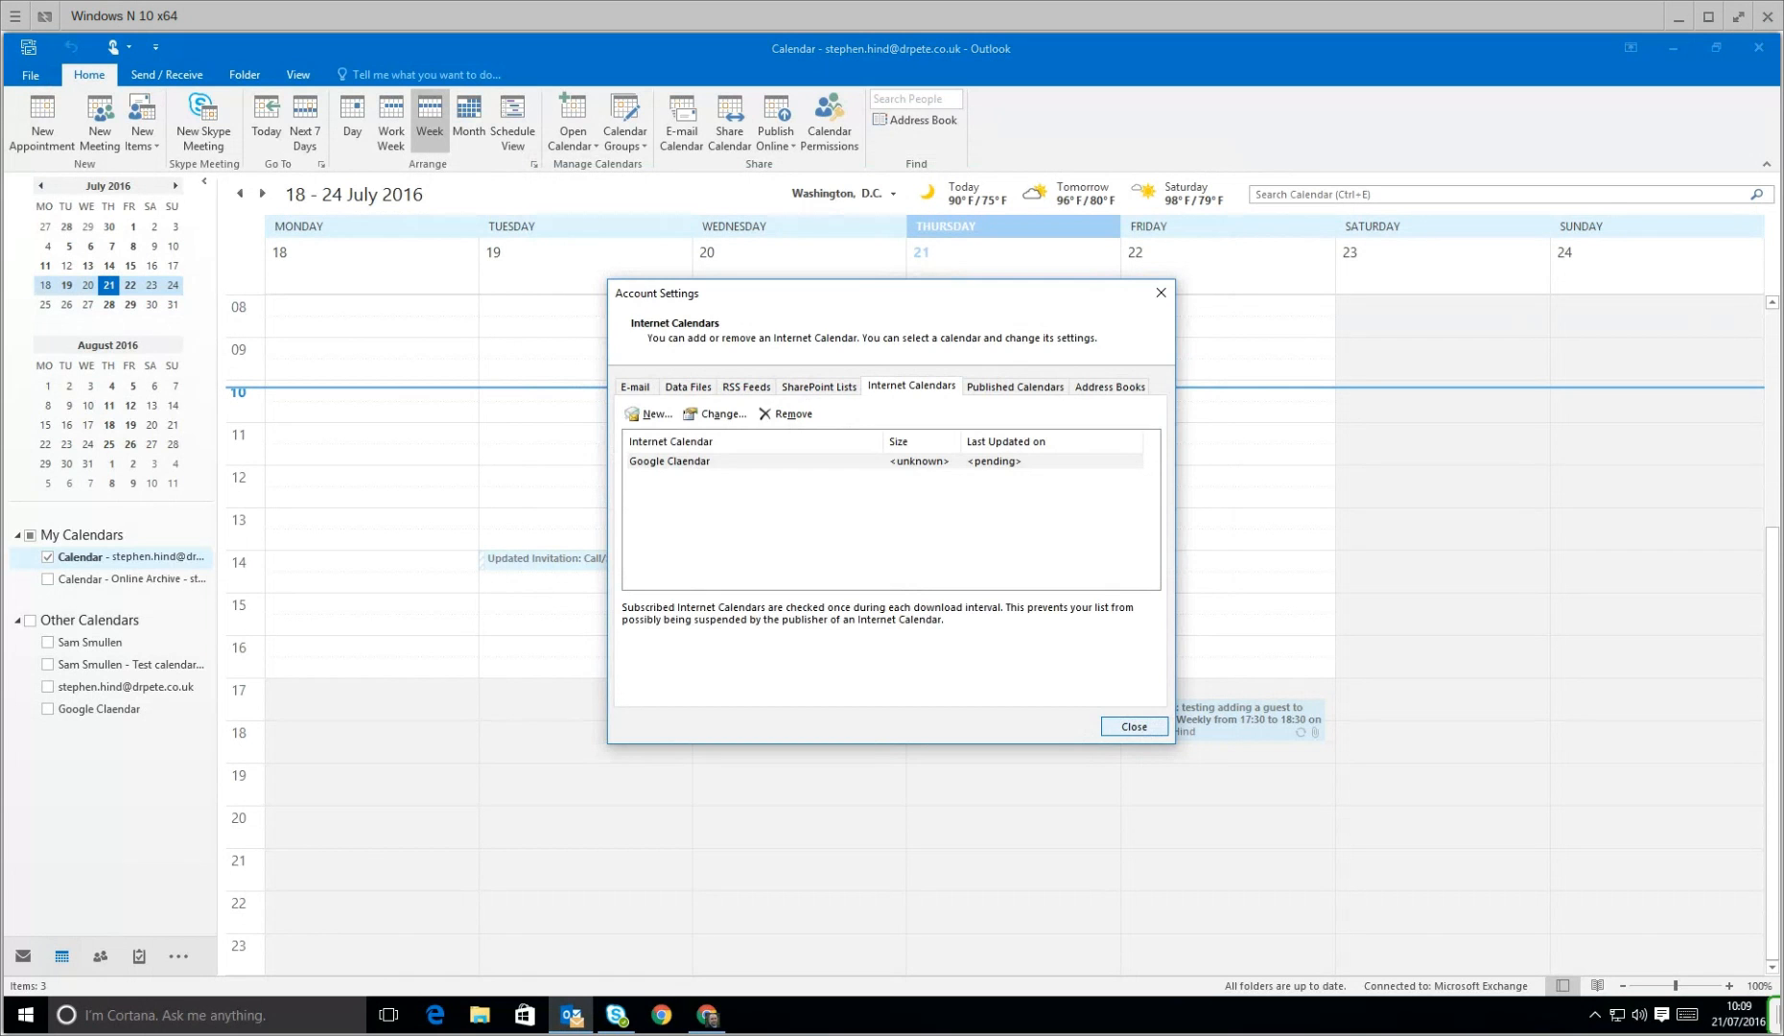
{"action": "left_click", "coordinate": [1132, 727]}
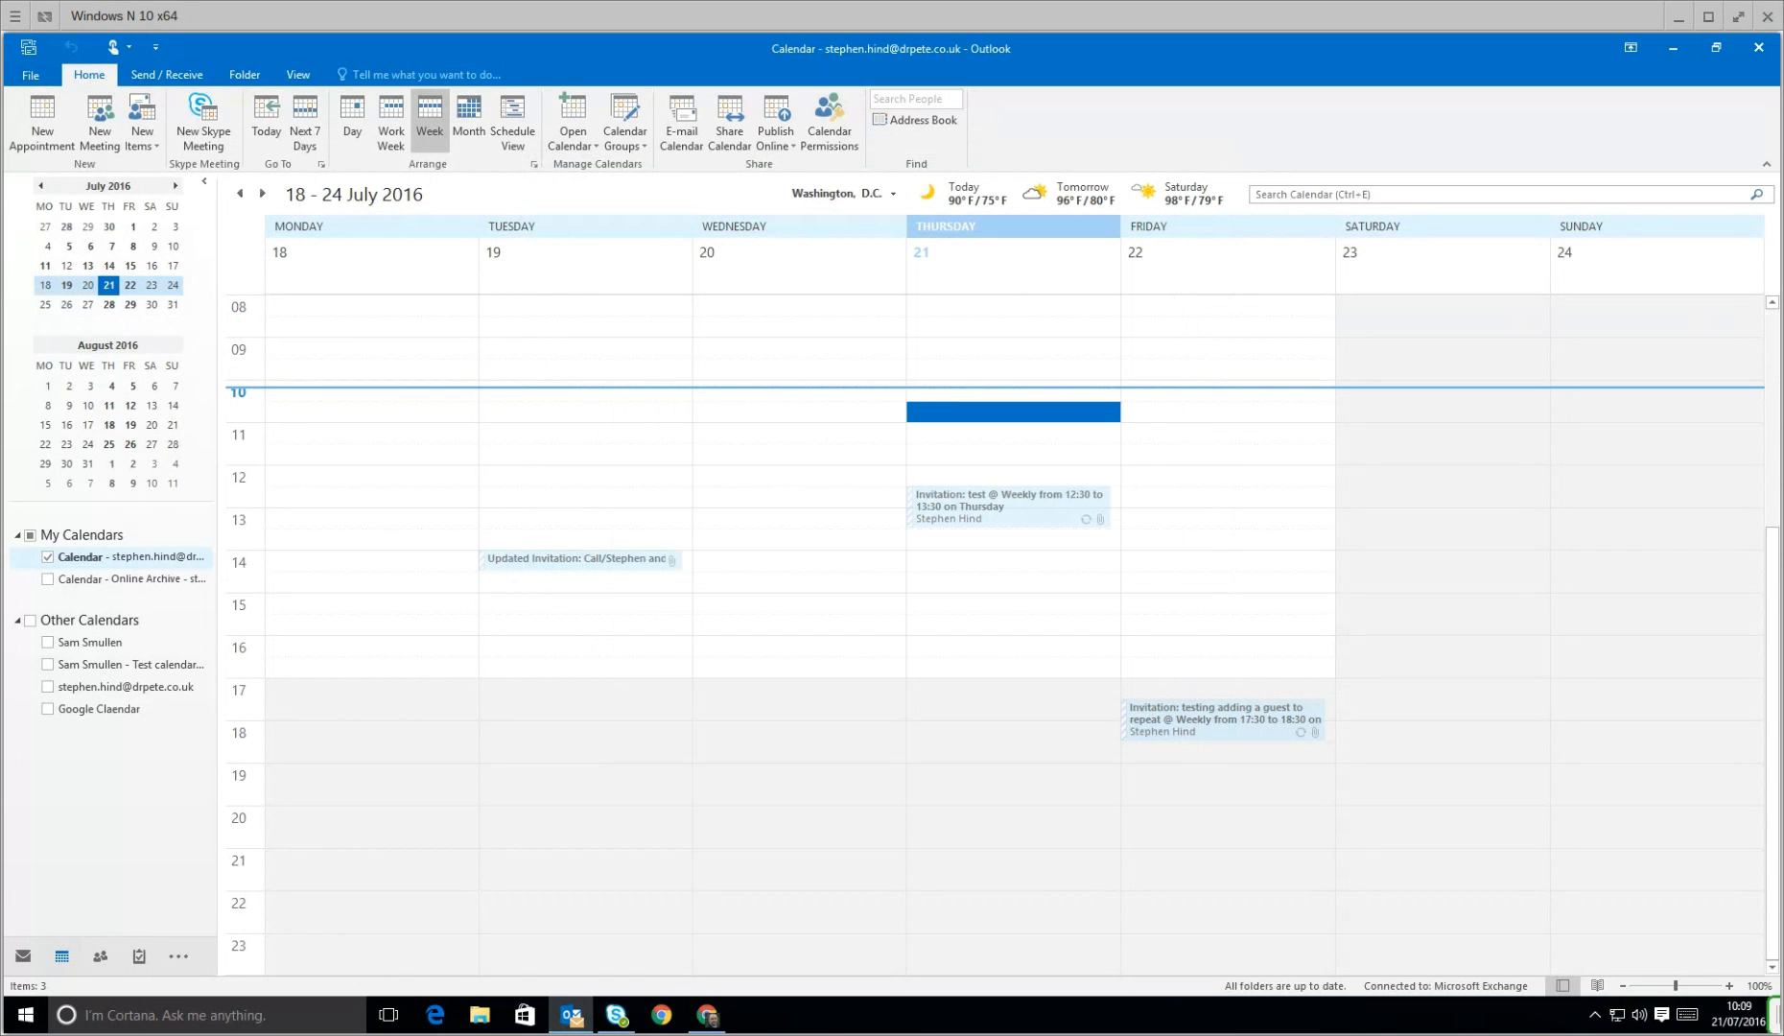
{"action": "left_click", "coordinate": [47, 708]}
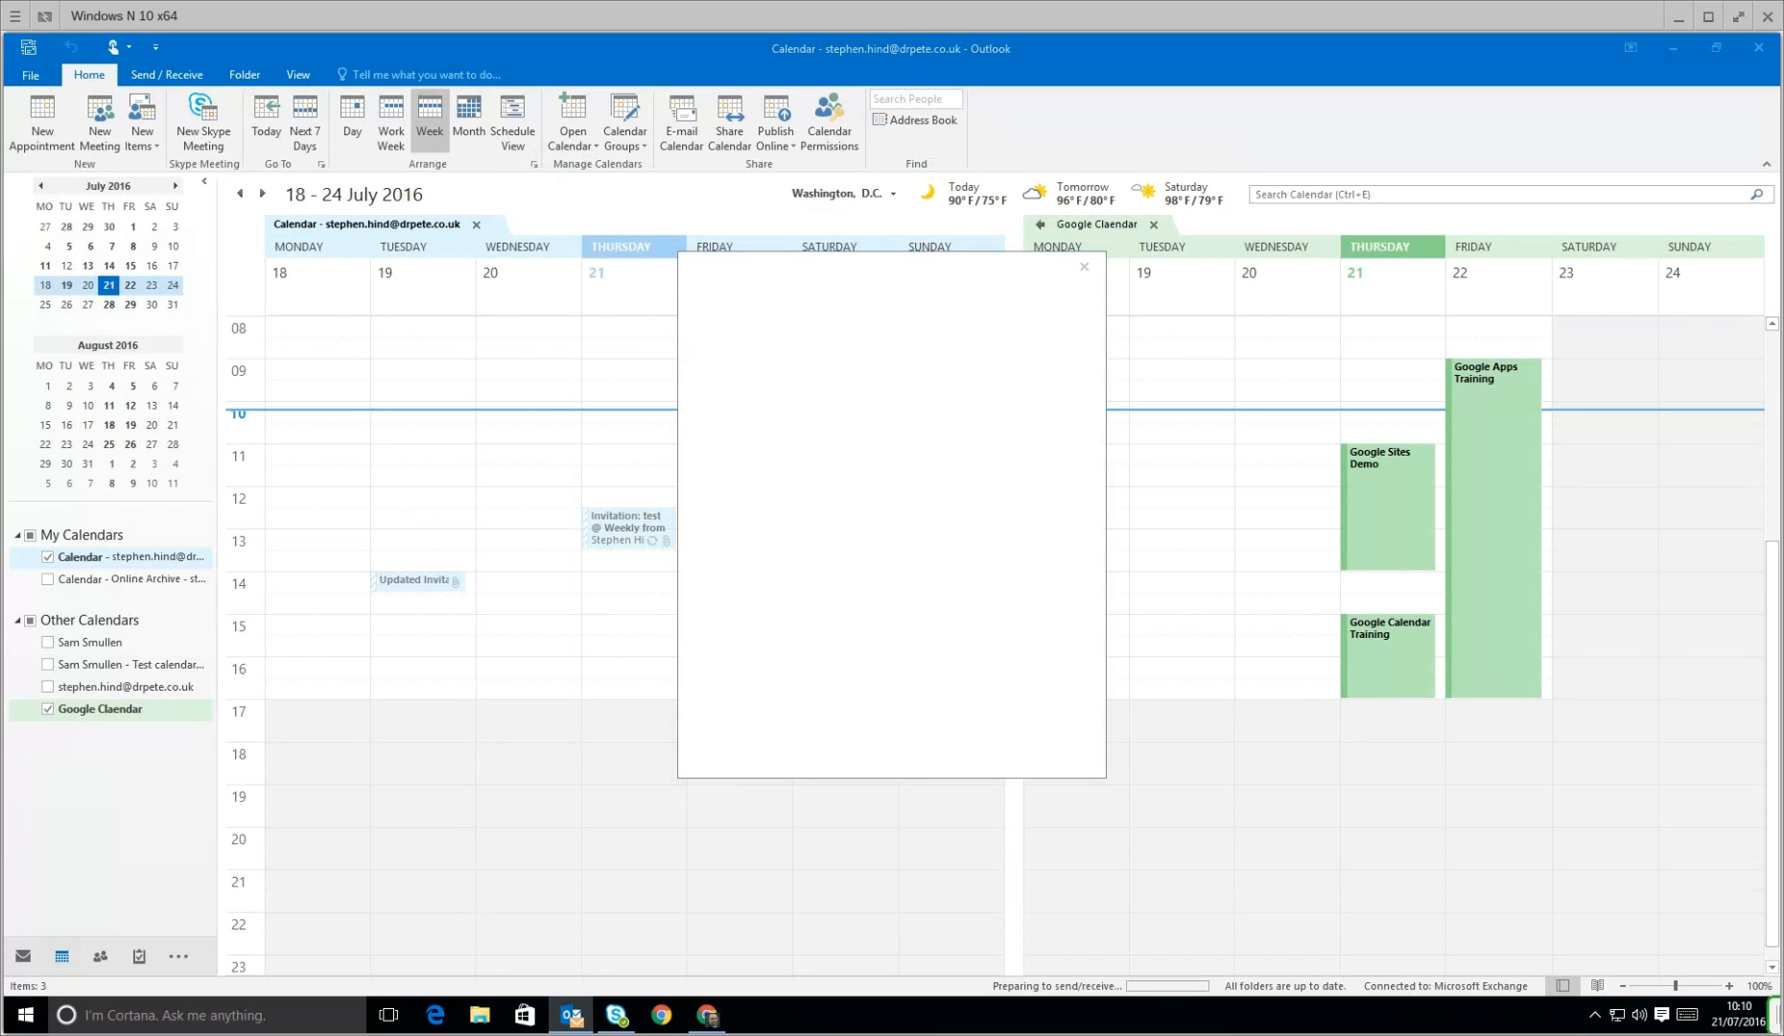
Step: Hide the main Exchange calendar and return Google Calendar to its week view
{"action": "left_click", "coordinate": [1082, 267]}
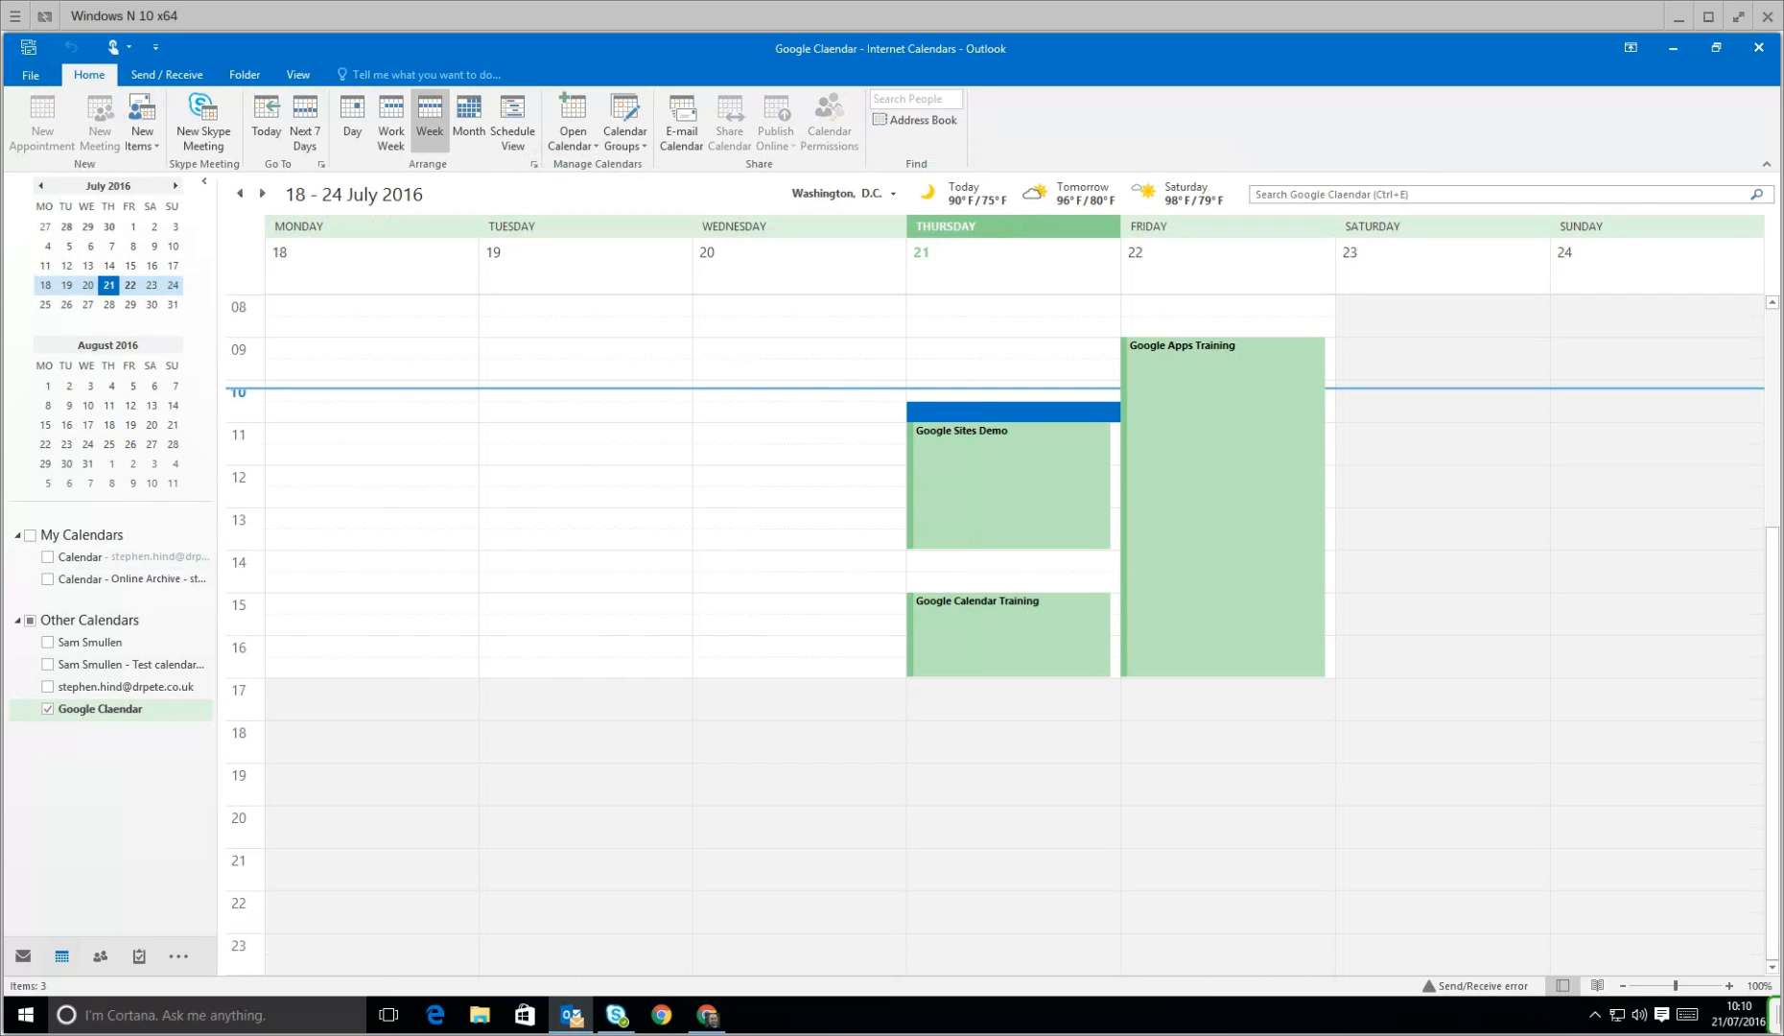
{"action": "mouse_move", "coordinate": [708, 1023]}
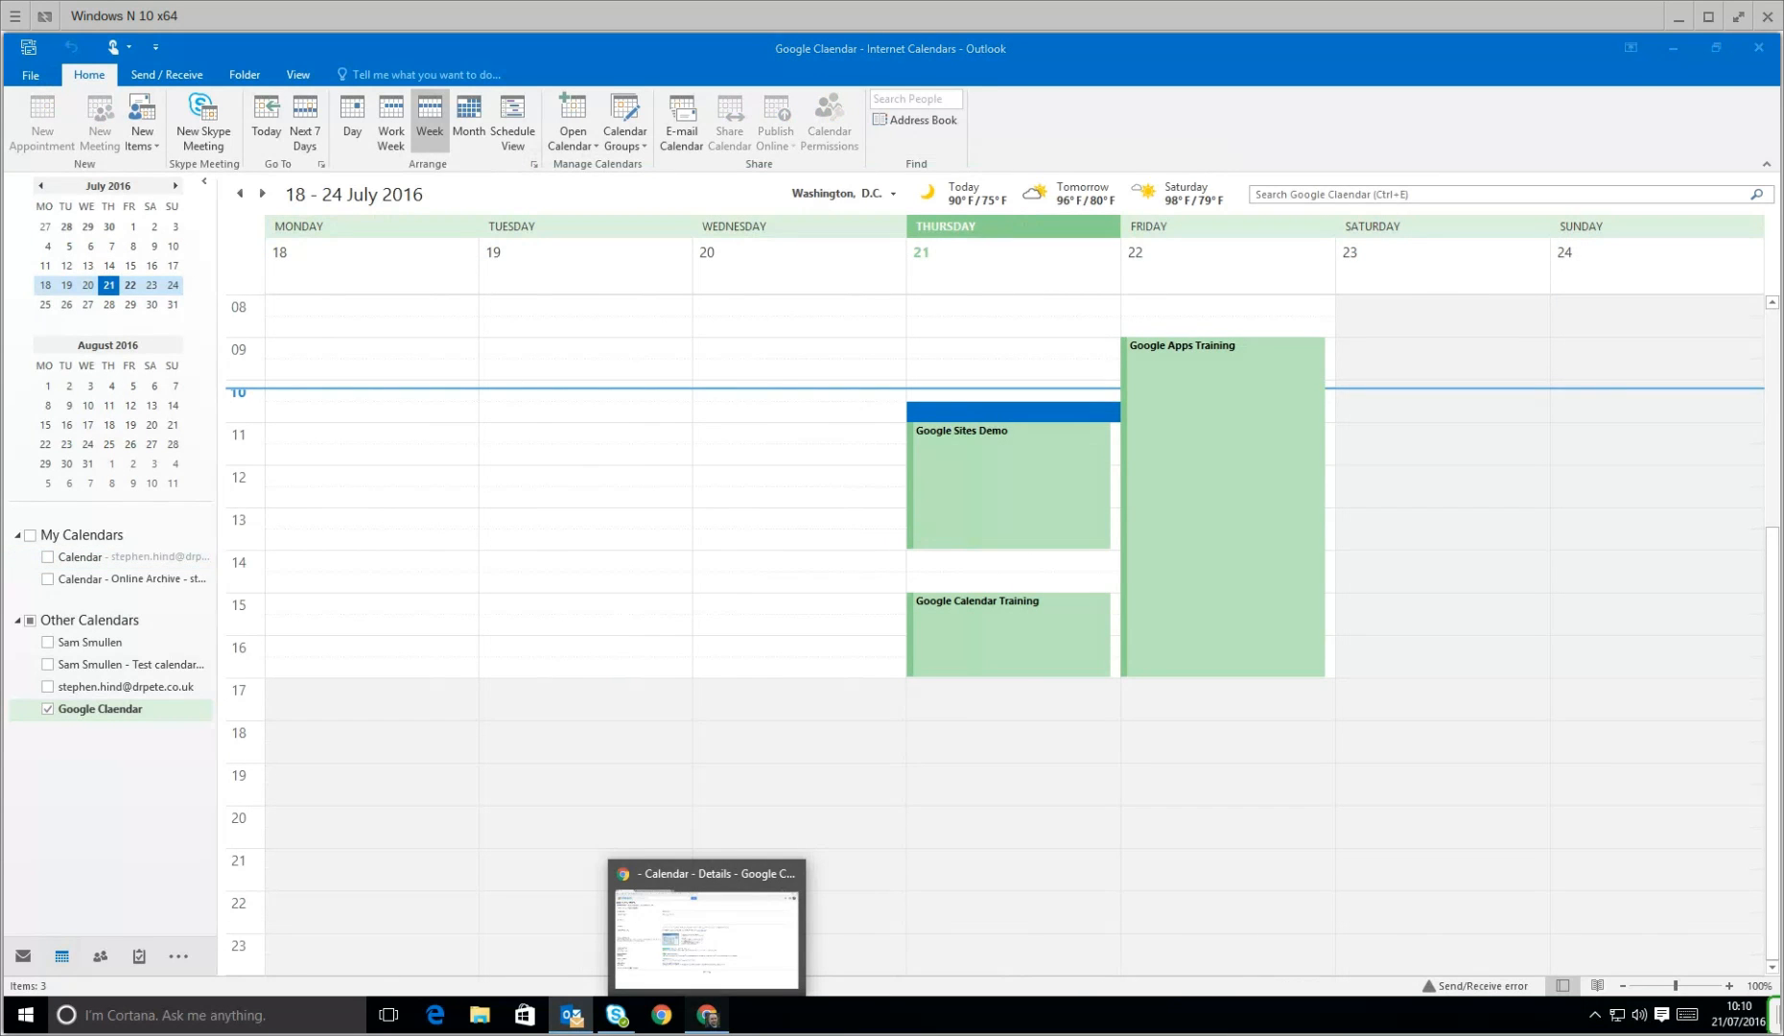
{"action": "left_click", "coordinate": [704, 927]}
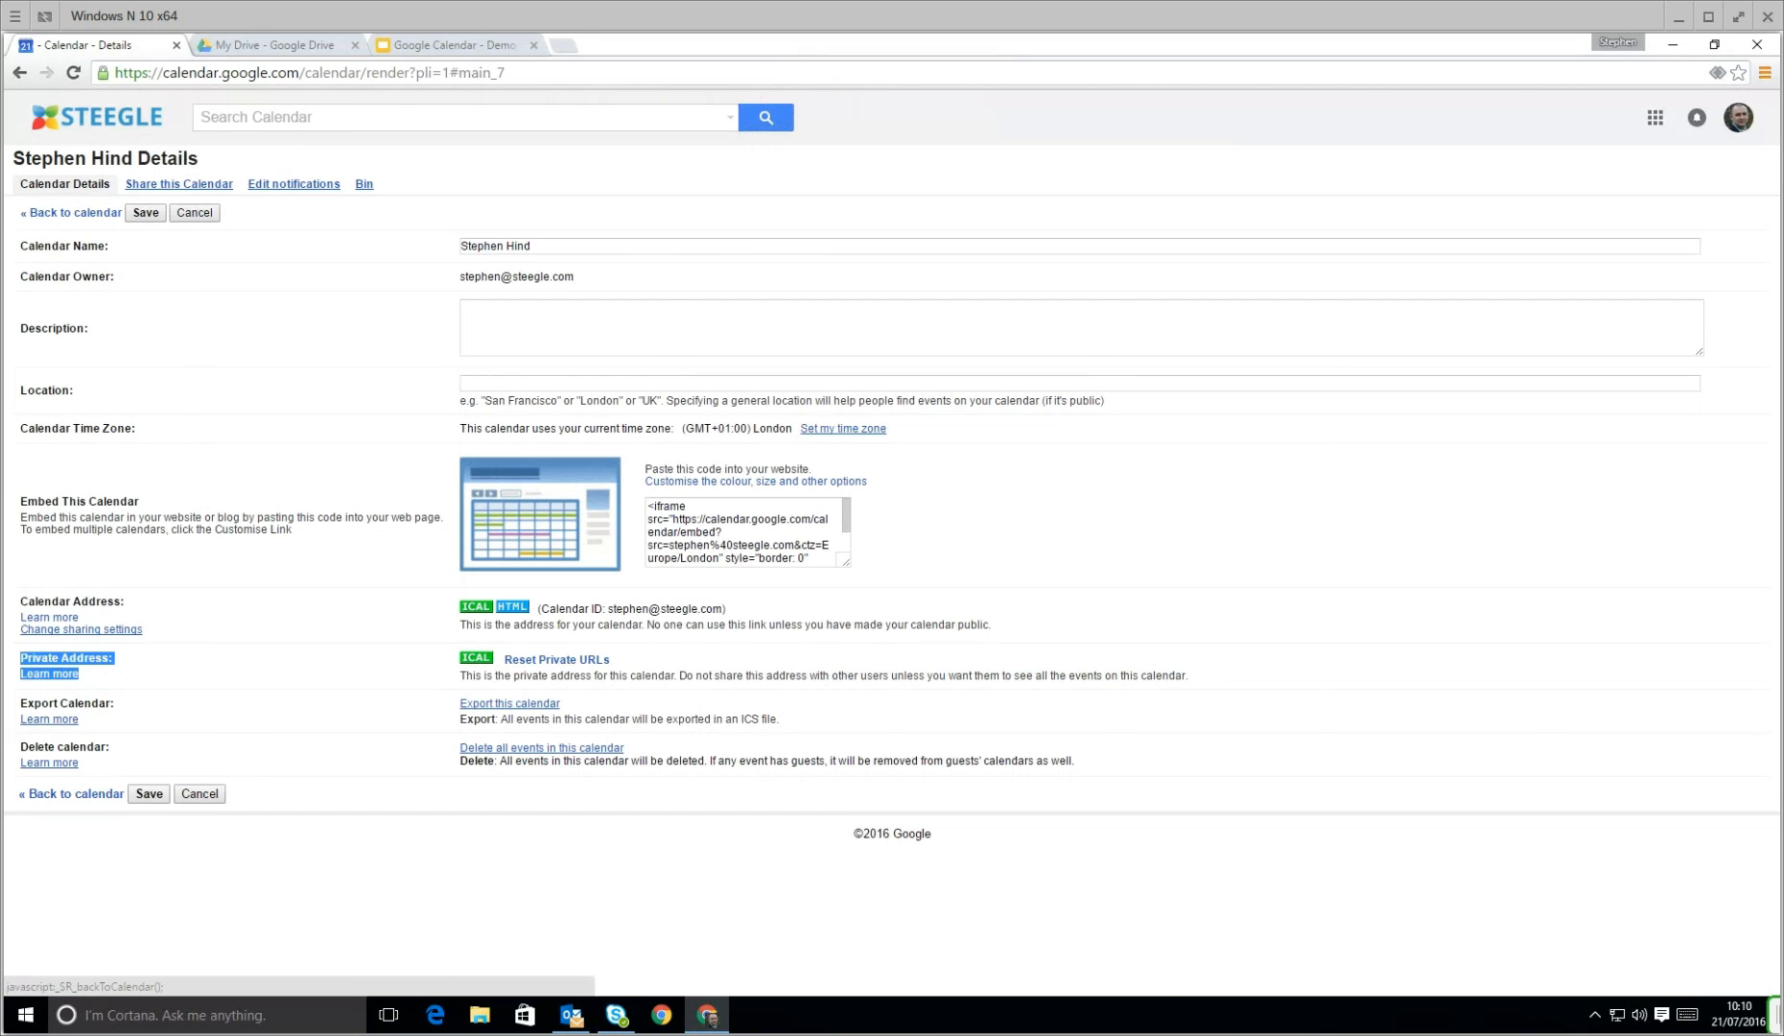
{"action": "left_click", "coordinate": [71, 213]}
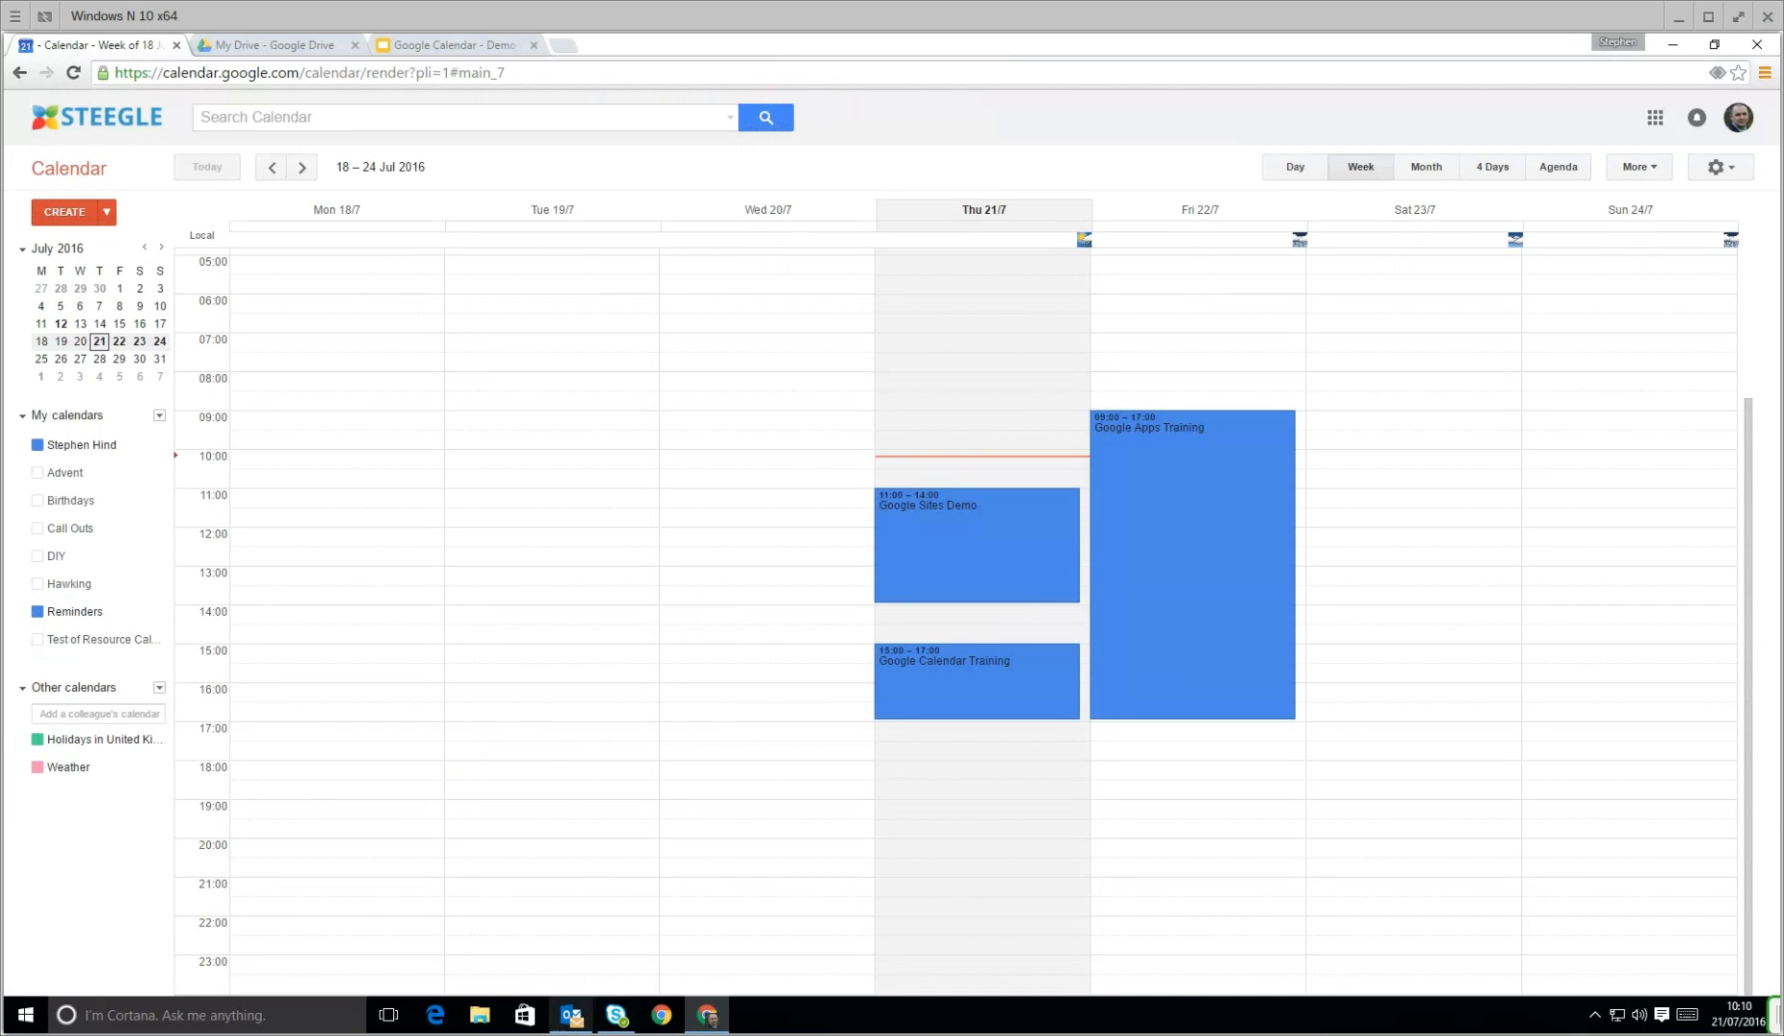
Step: Compare Outlook's green events with Google Calendar, then return to the instructions slide
{"action": "left_click", "coordinate": [570, 1015]}
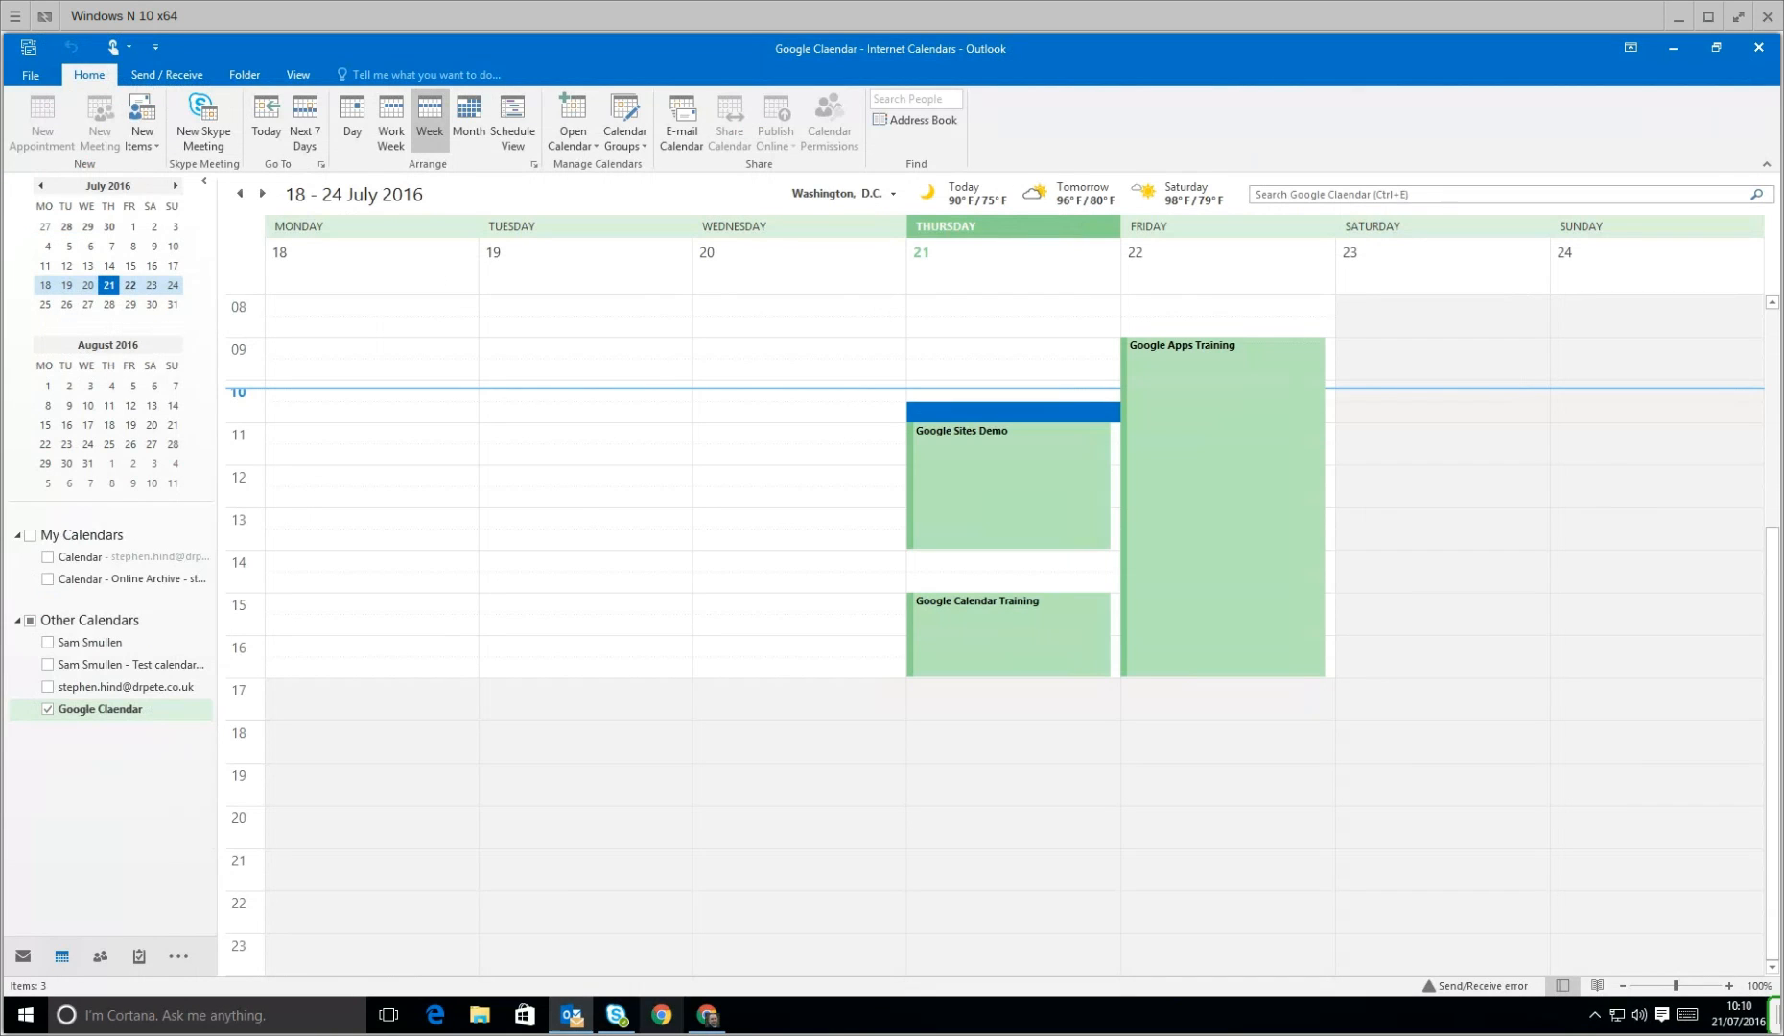
{"action": "left_click", "coordinate": [660, 1014]}
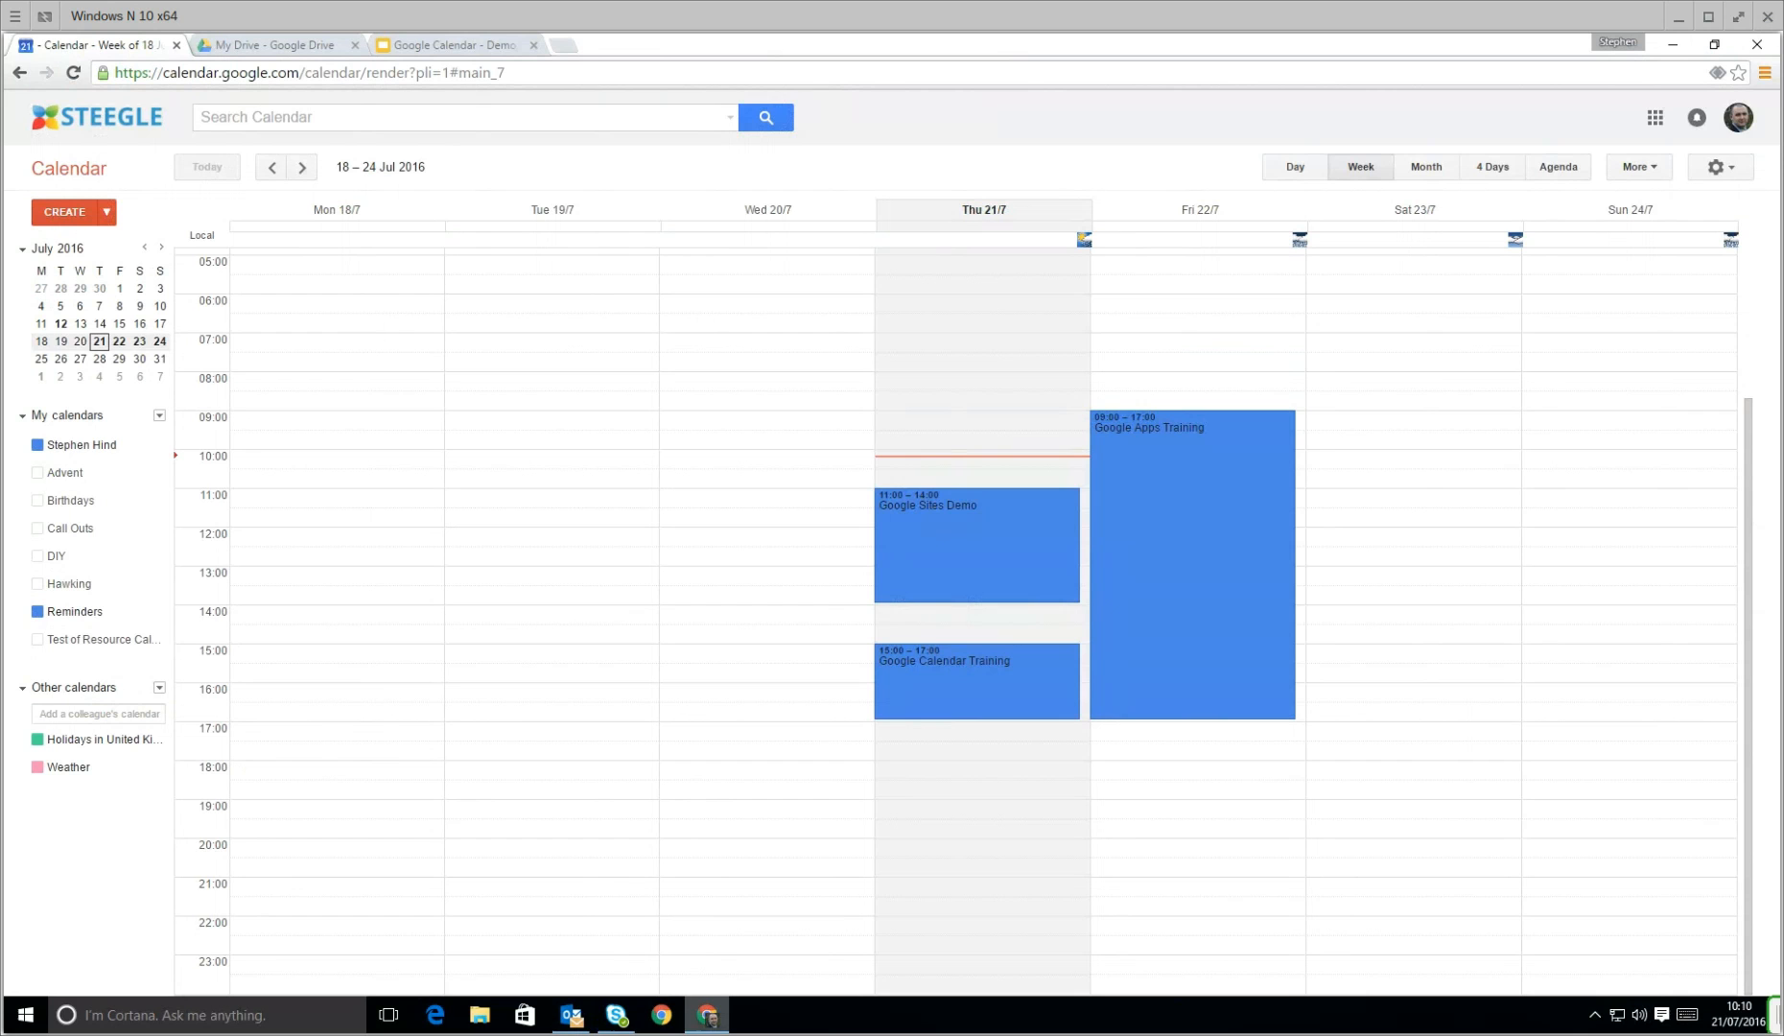
{"action": "left_click", "coordinate": [455, 44]}
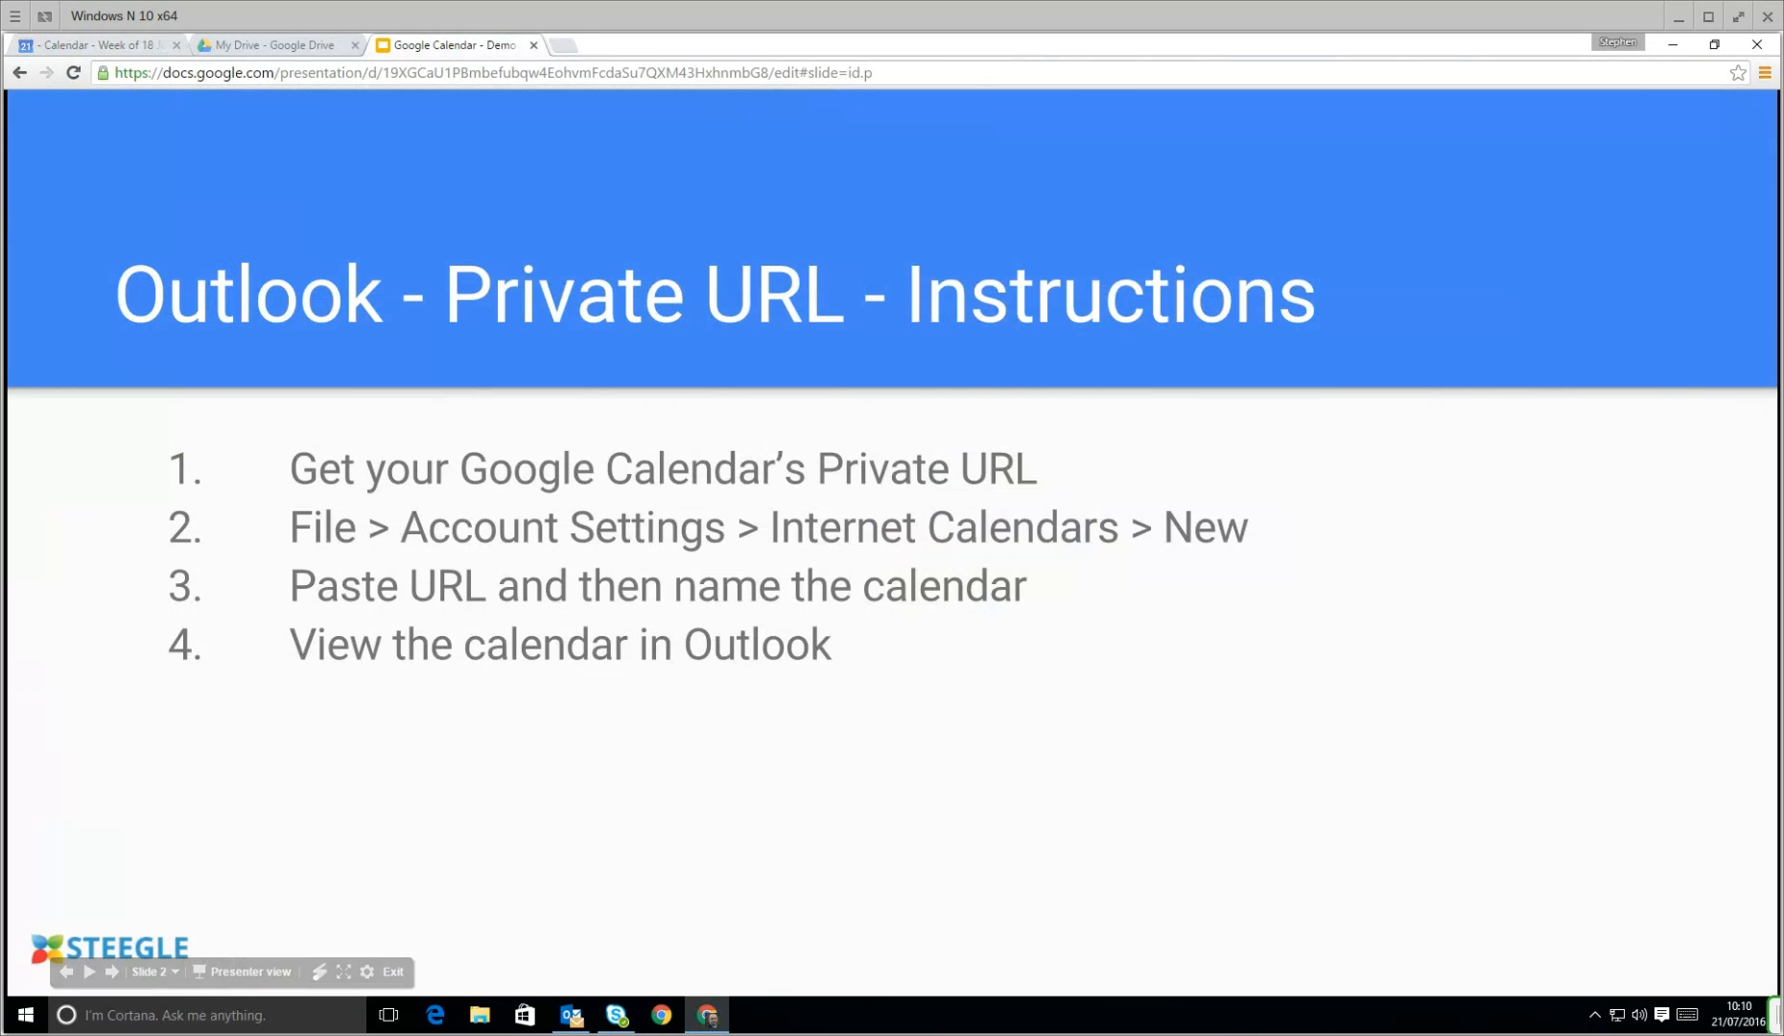